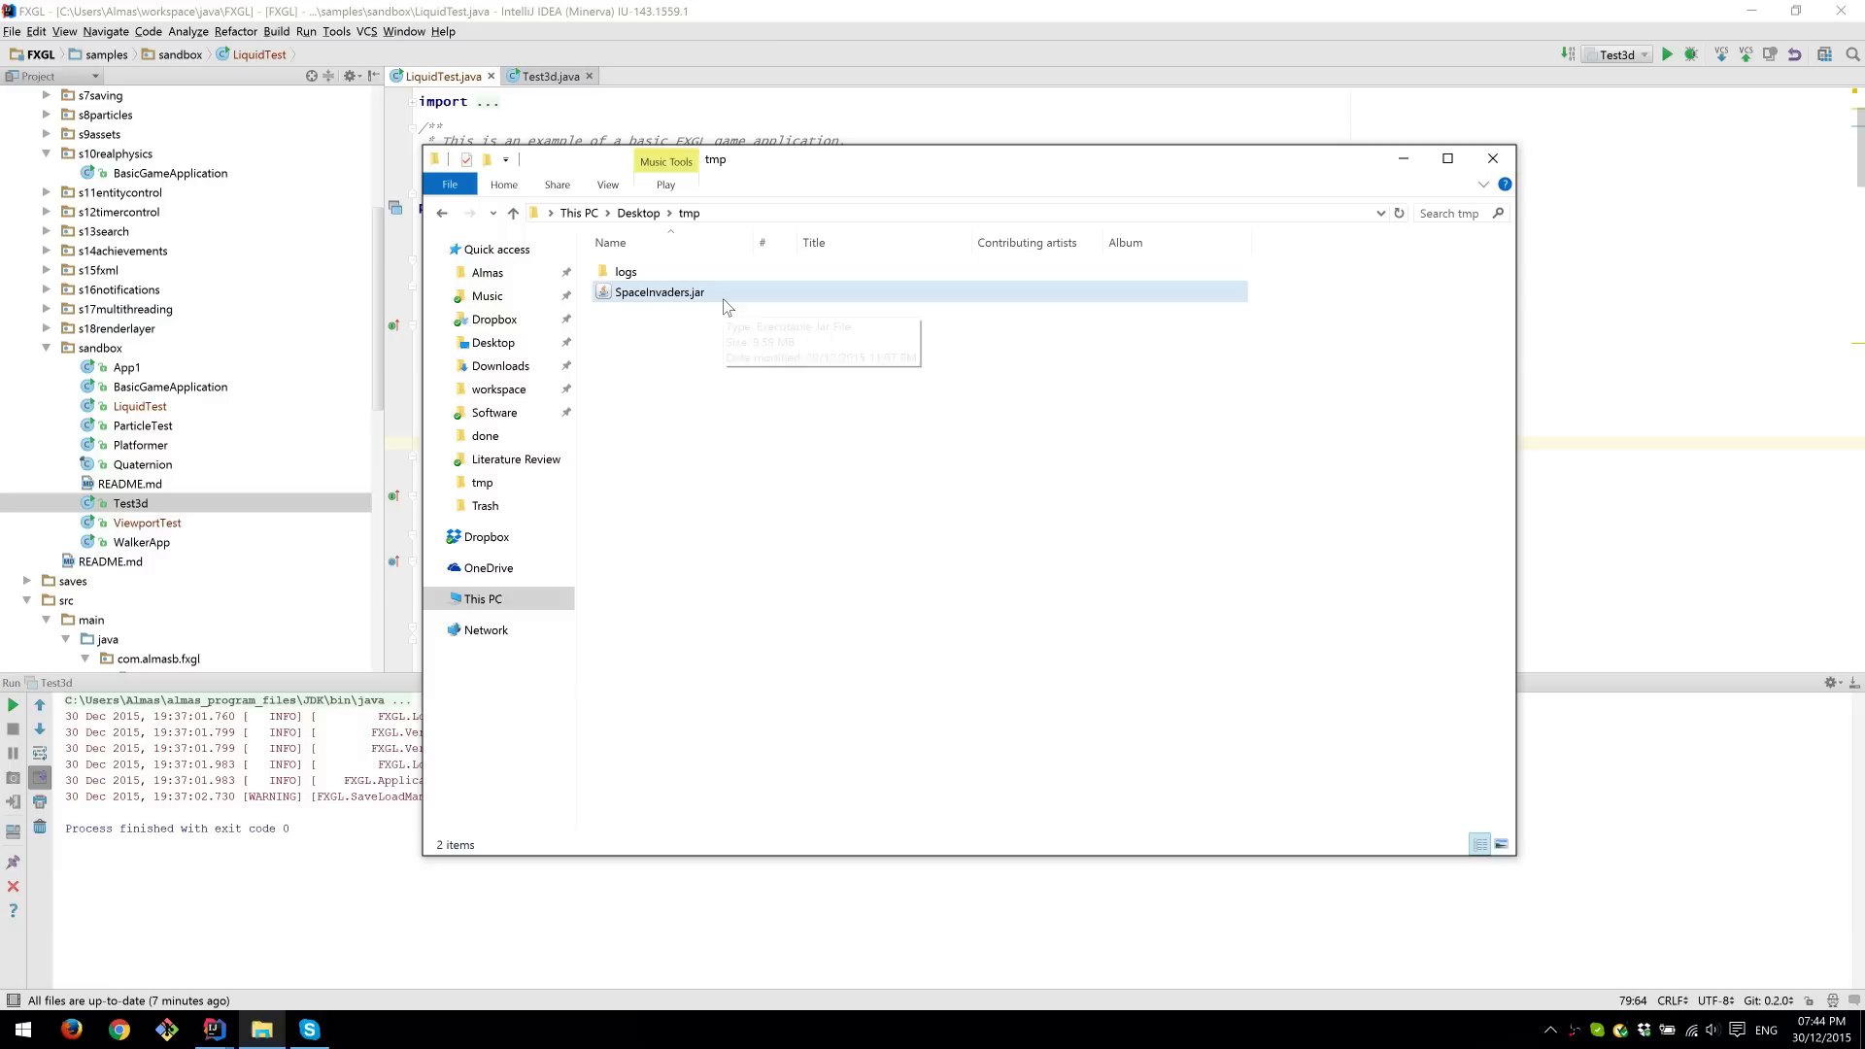
Run SpaceInvaders.jar from the Desktop\tmp folder to reach the game's main menu
double_click(659, 292)
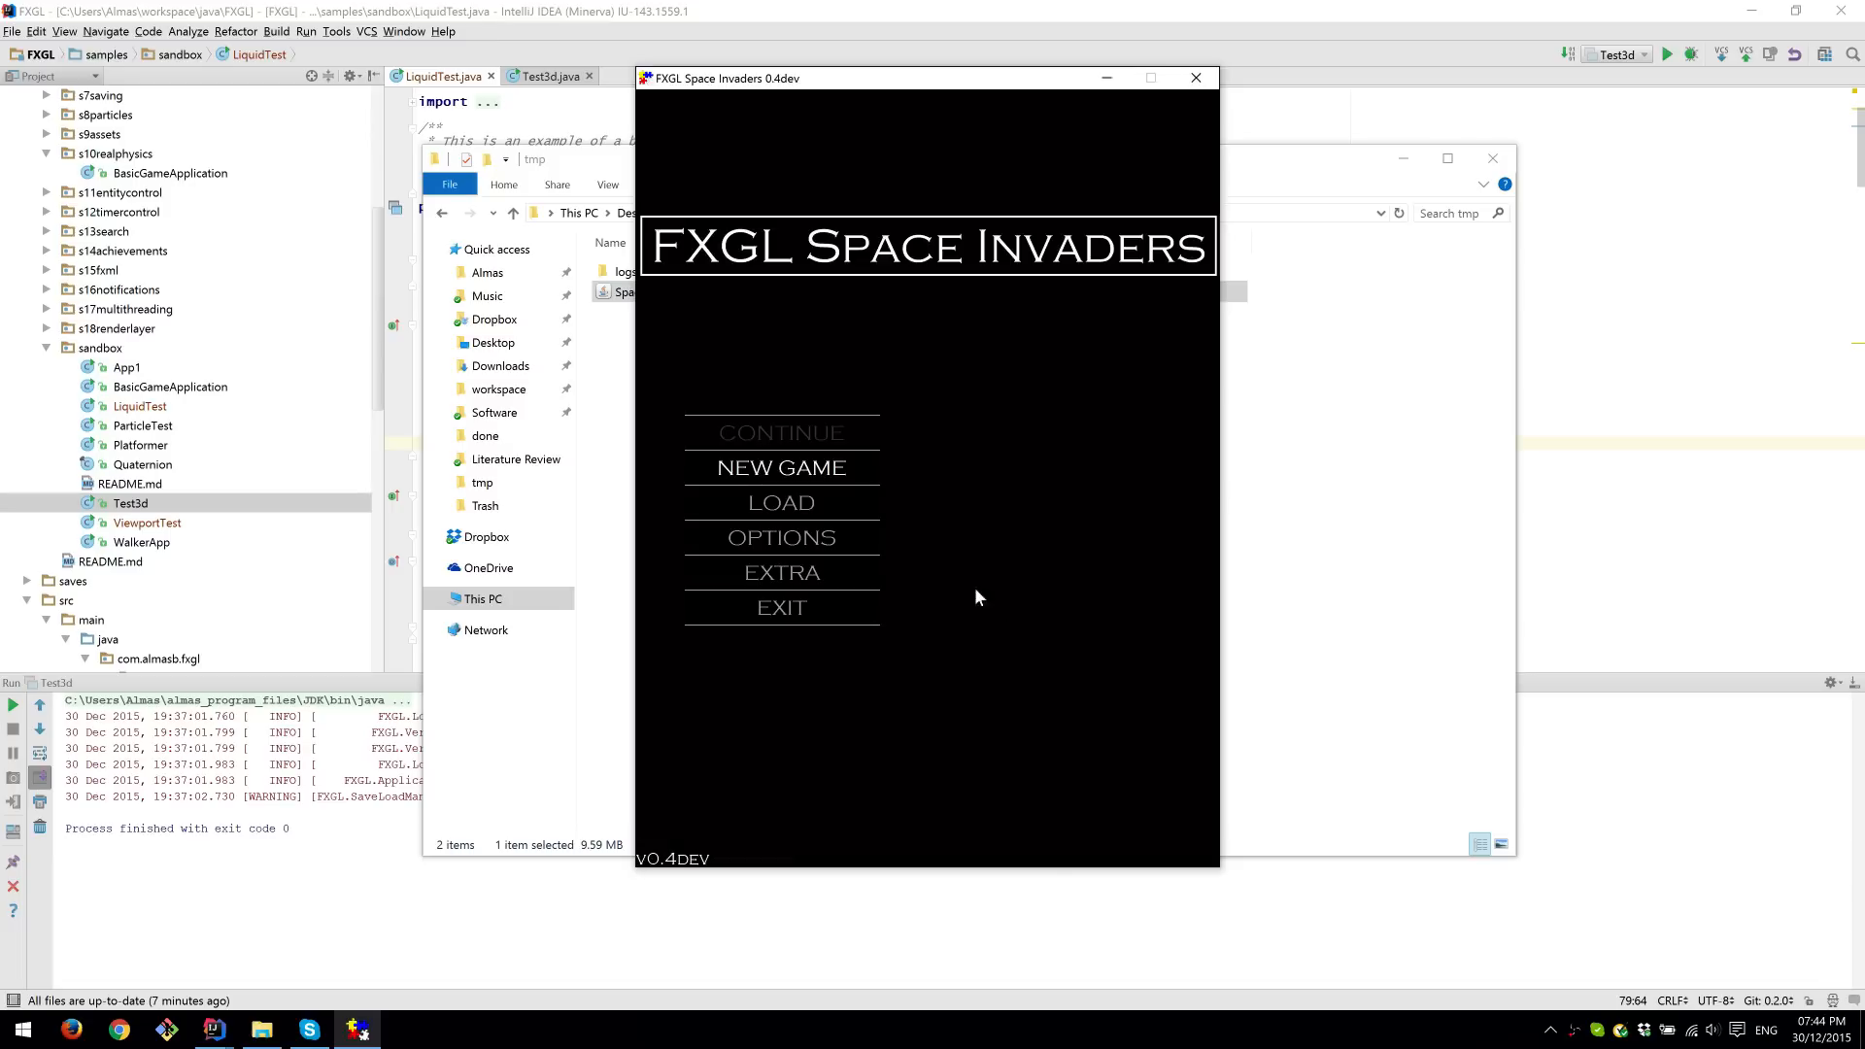
Lower the Music Volume and Sound Volume sliders in the game's Audio options
left_click(781, 538)
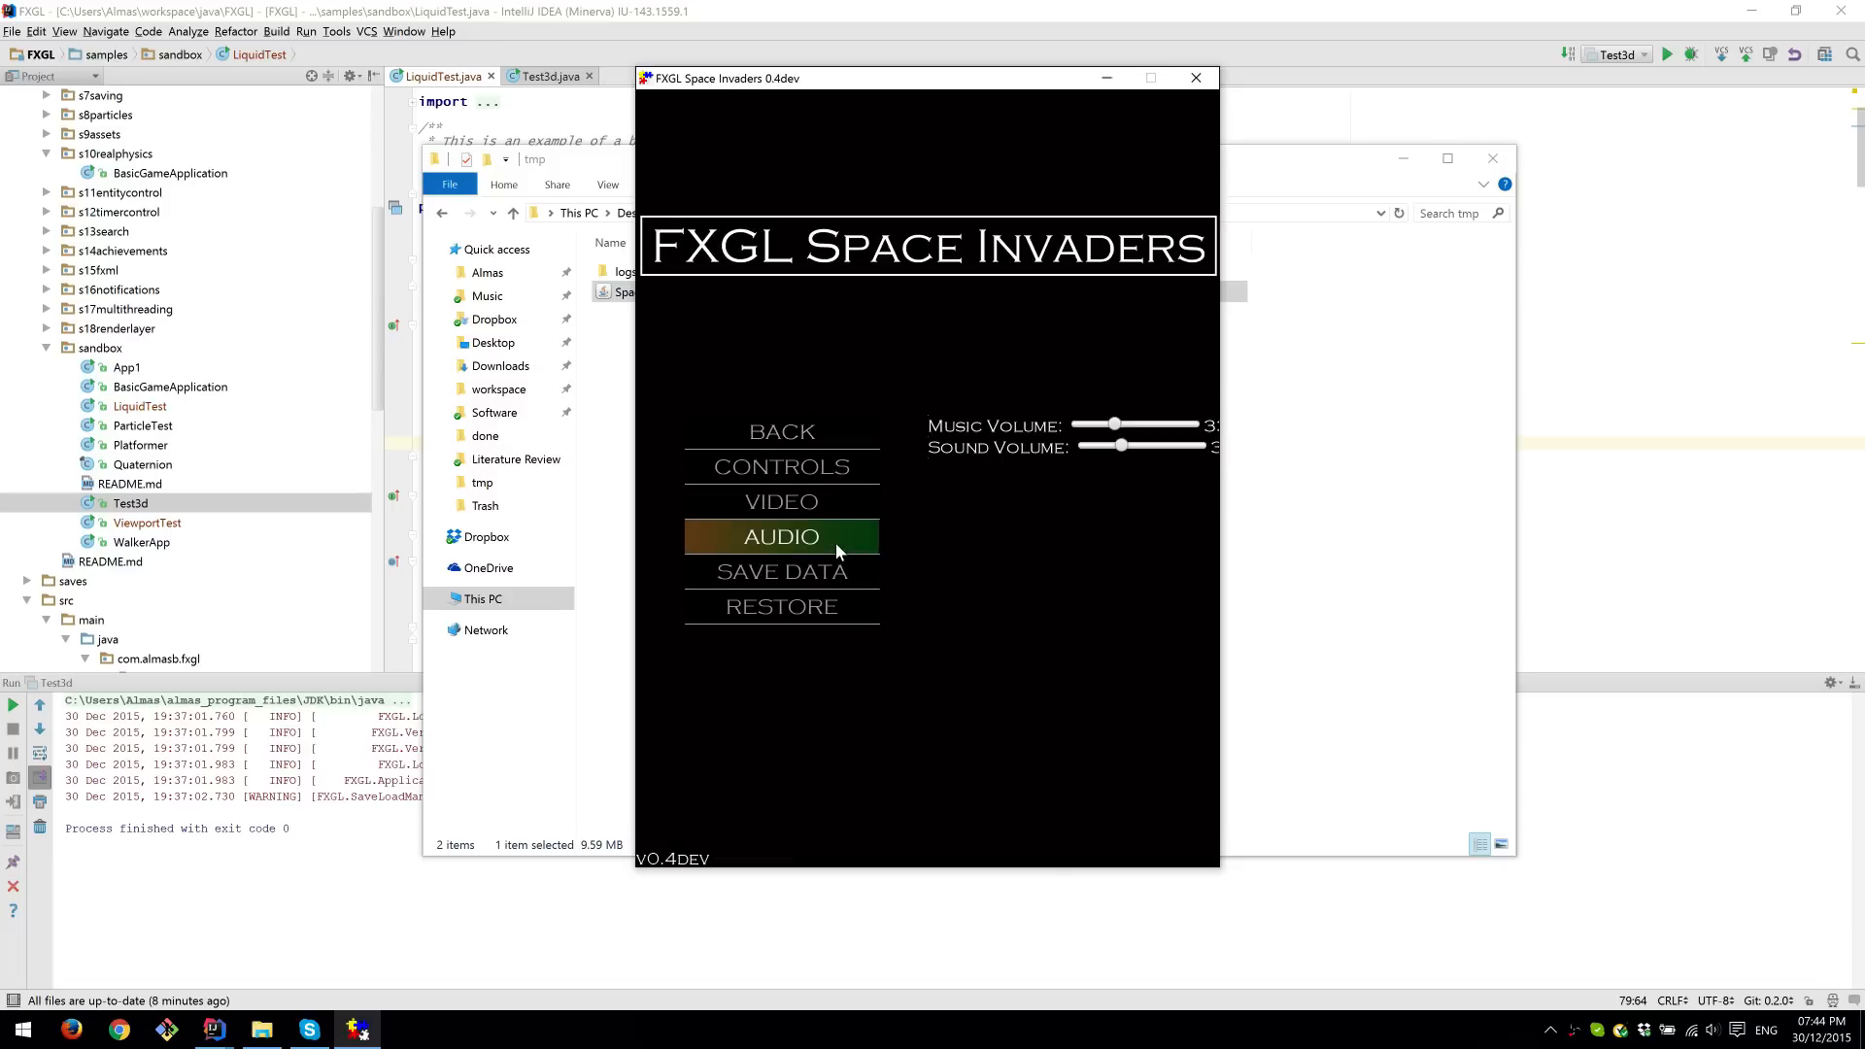
left_click_drag(1115, 424, 1089, 424)
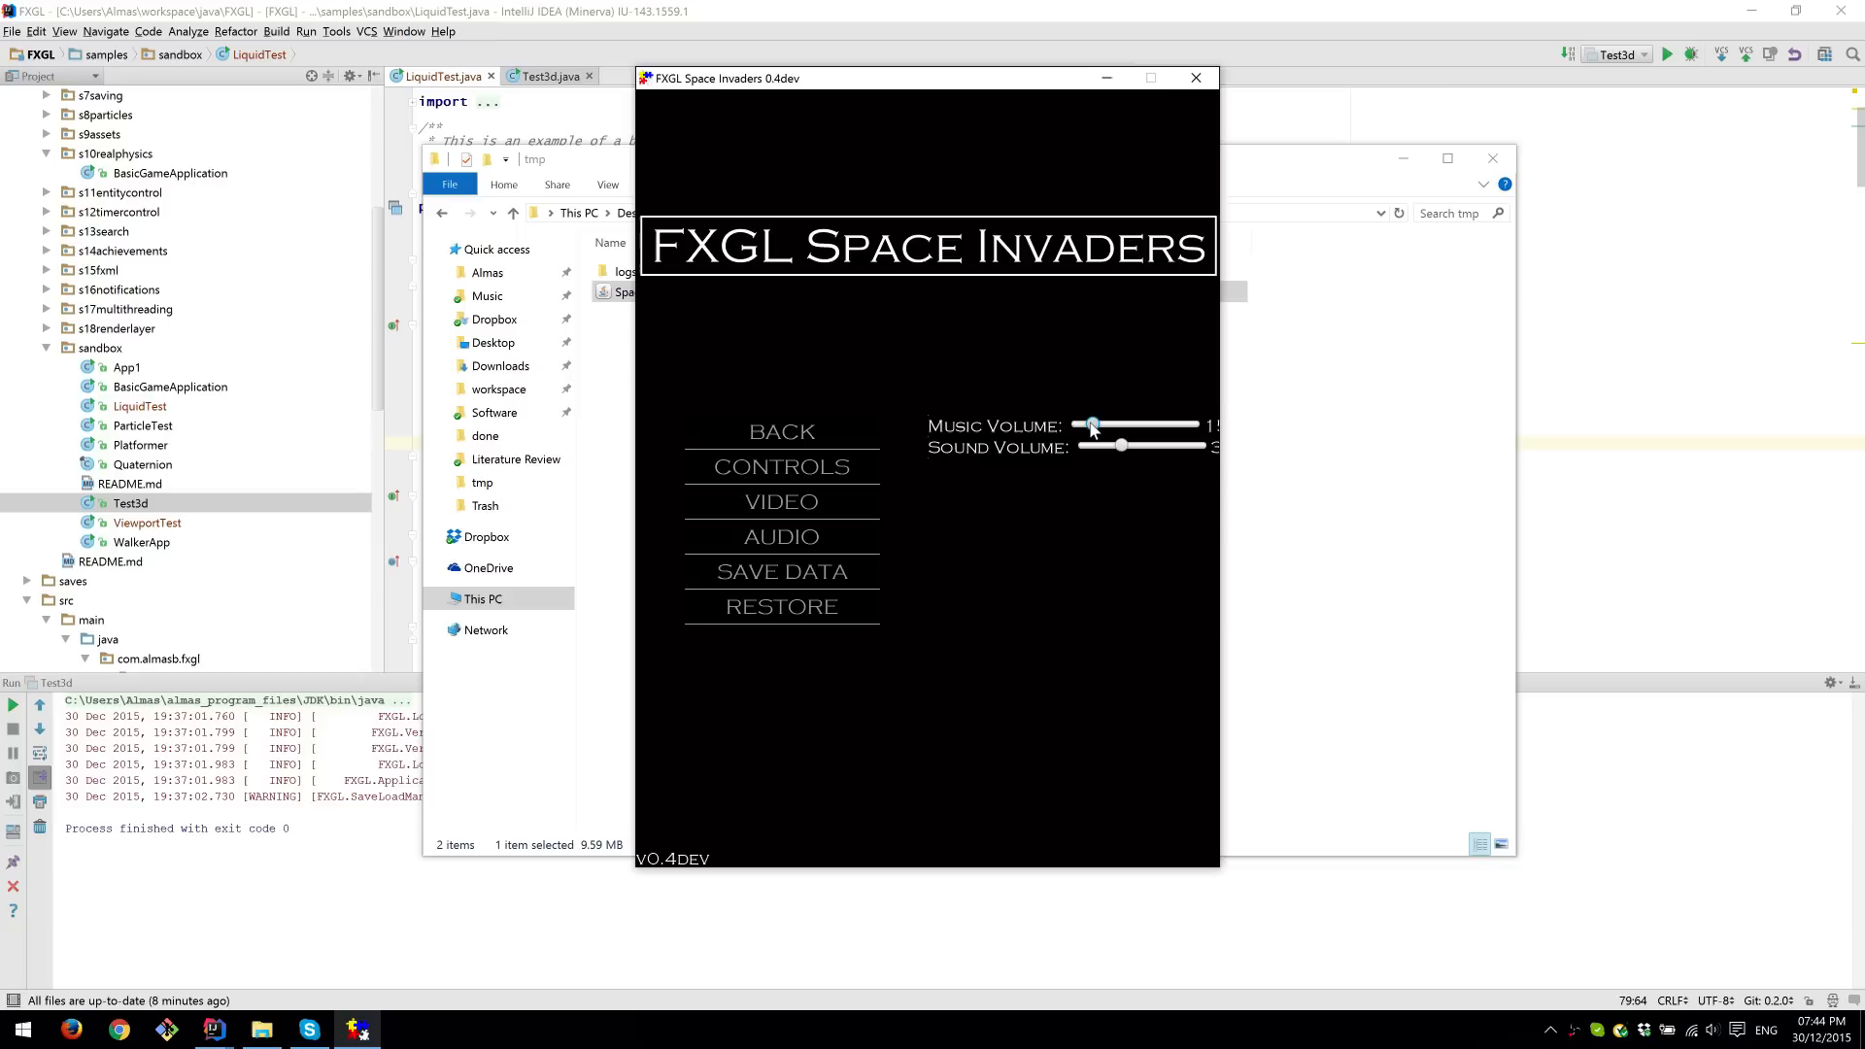
left_click_drag(1121, 447, 1112, 447)
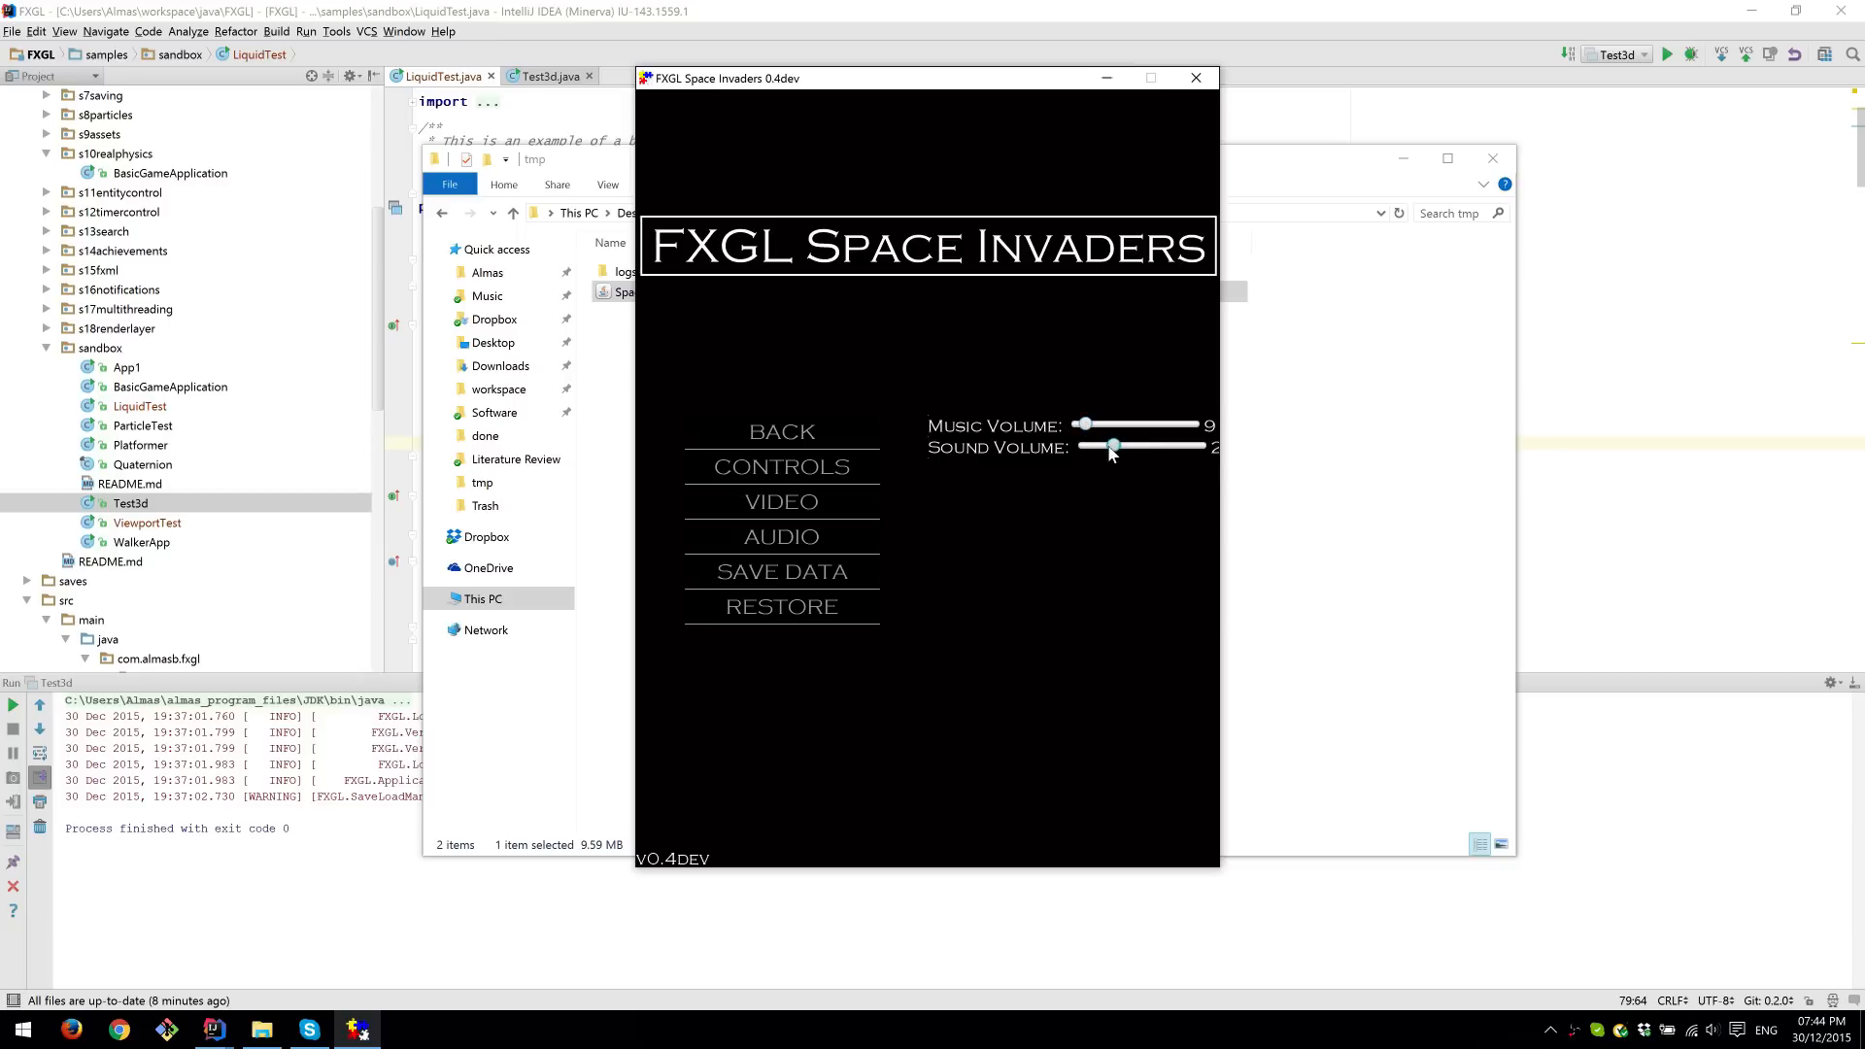
left_click_drag(1113, 447, 1082, 447)
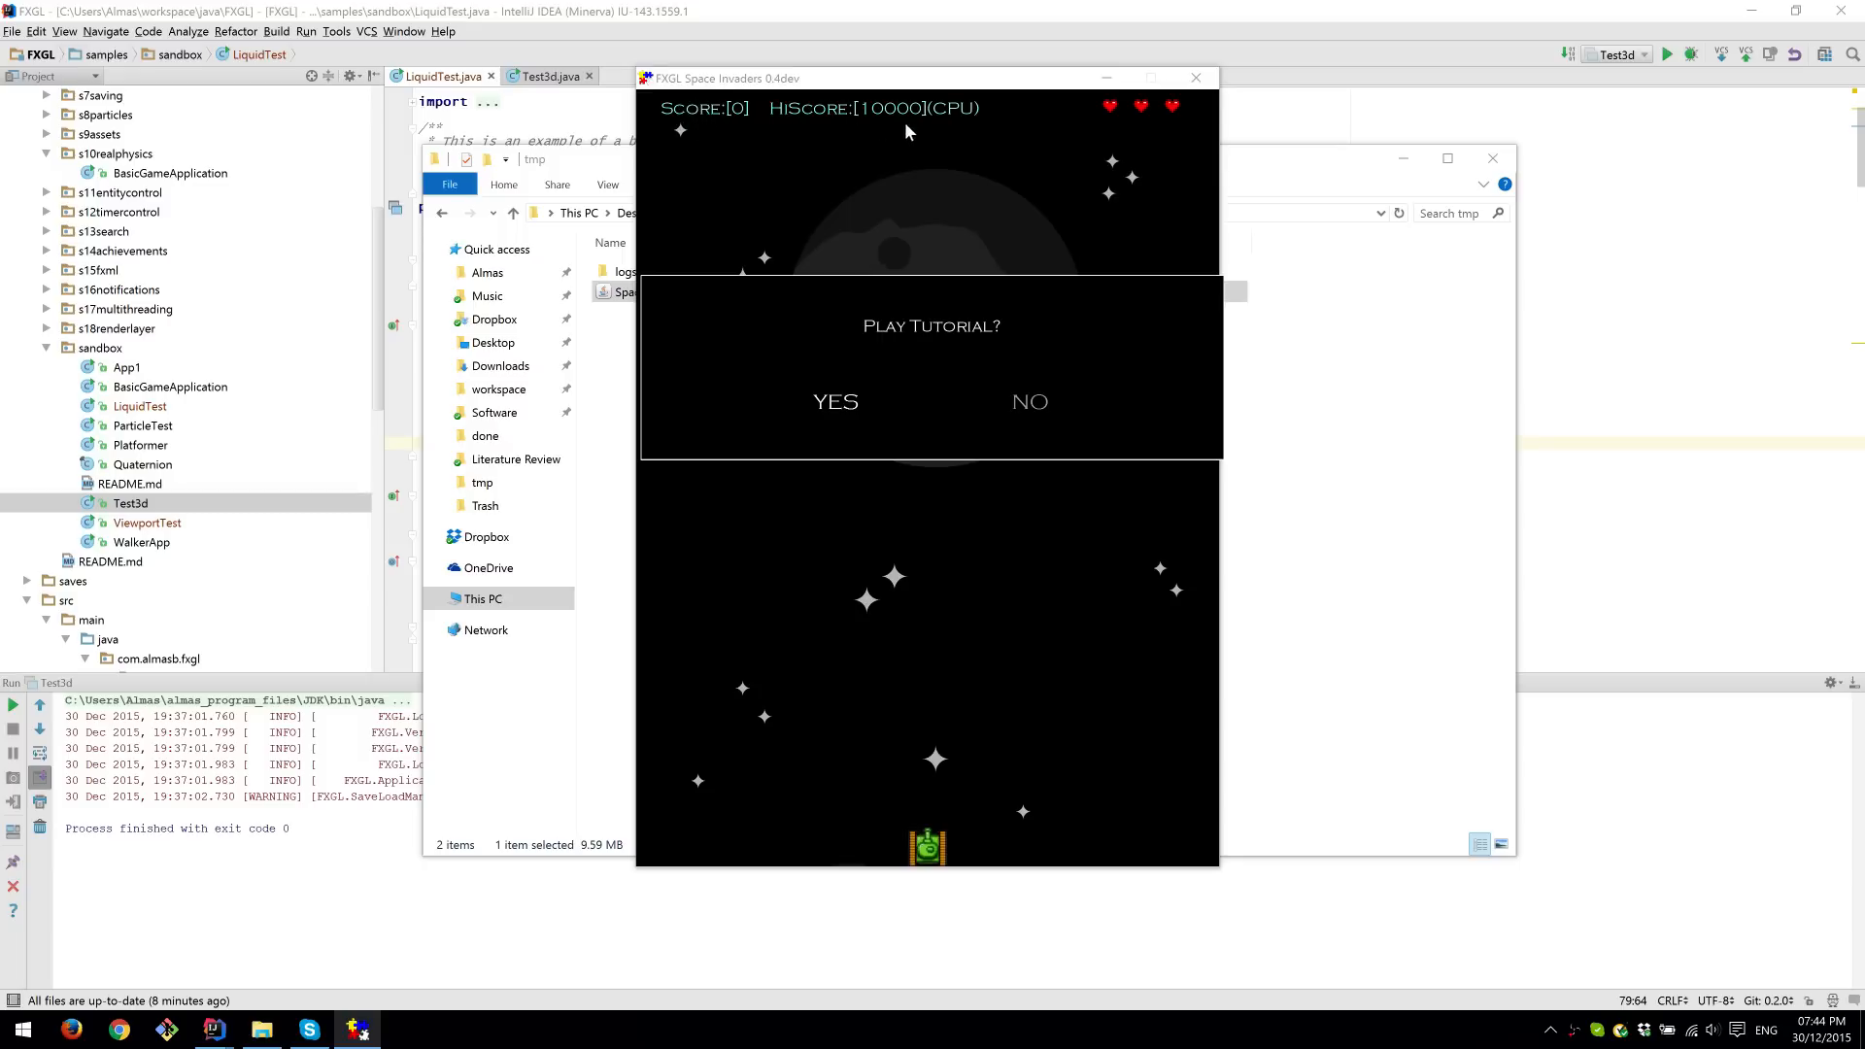
mouse_move(1114, 123)
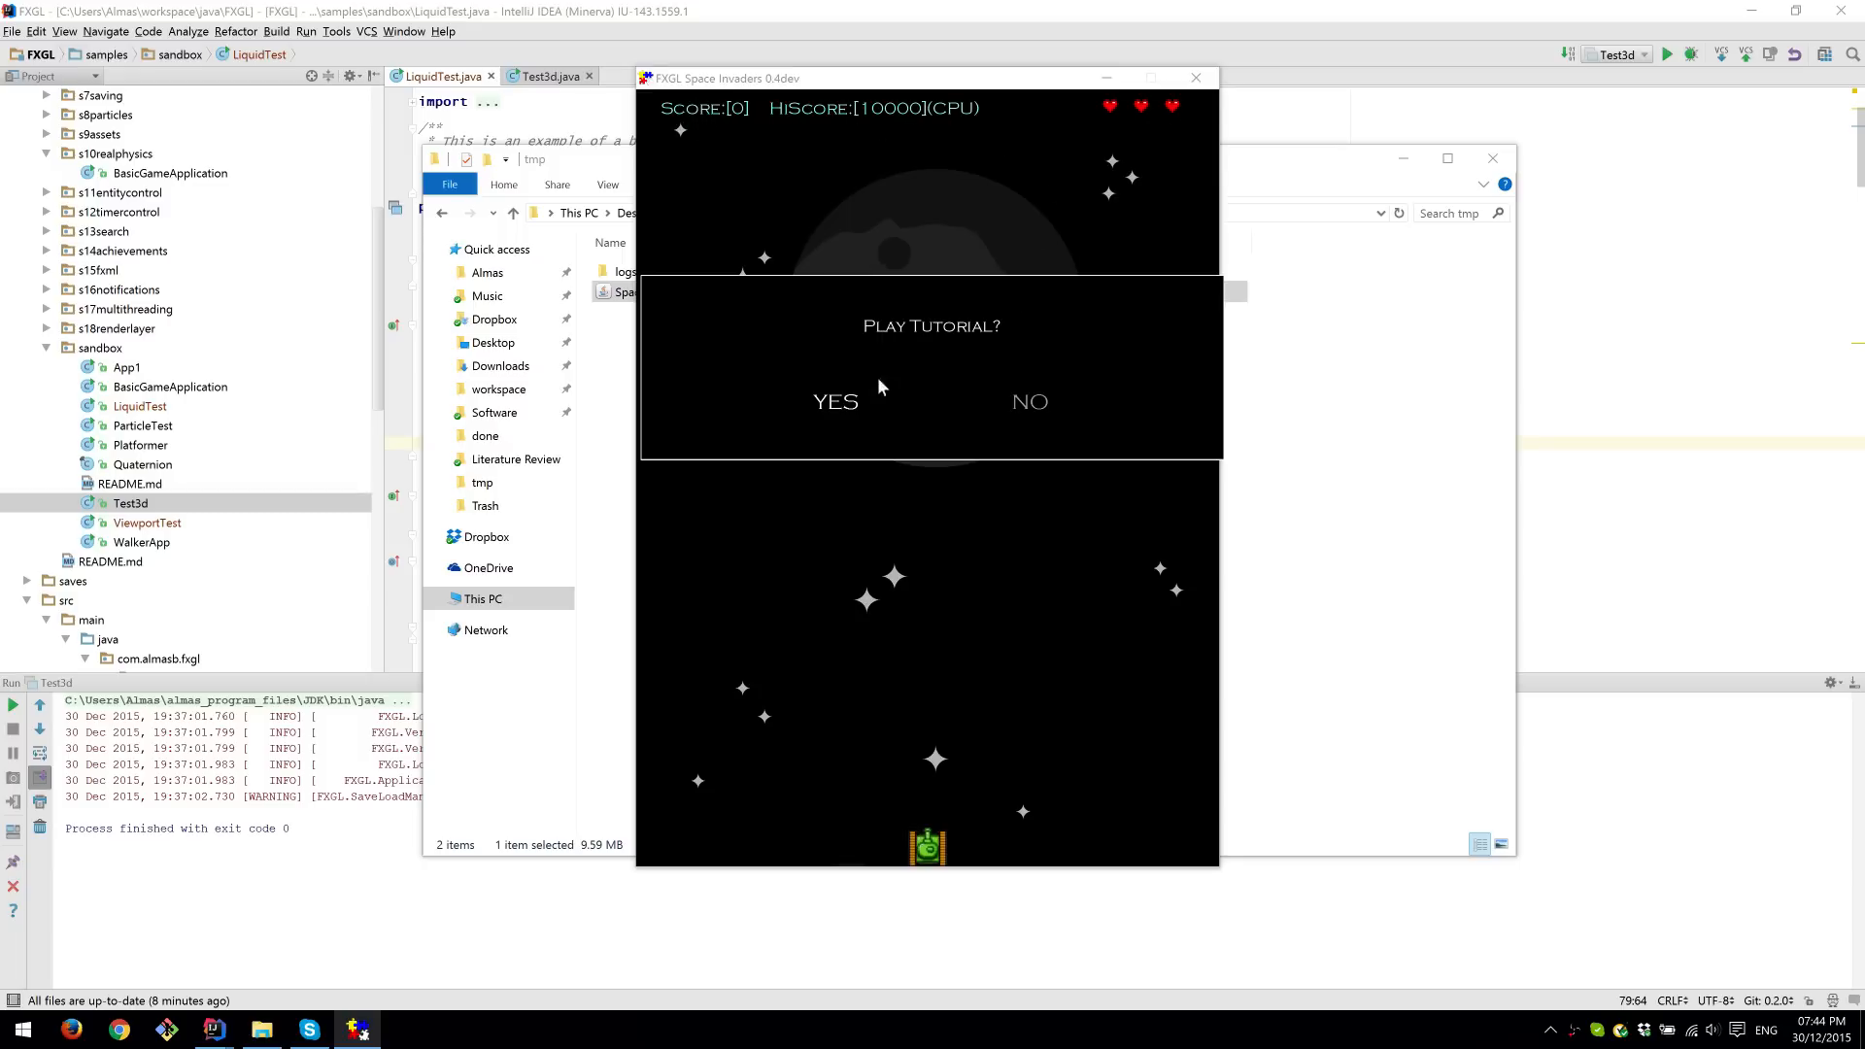
mouse_move(880, 536)
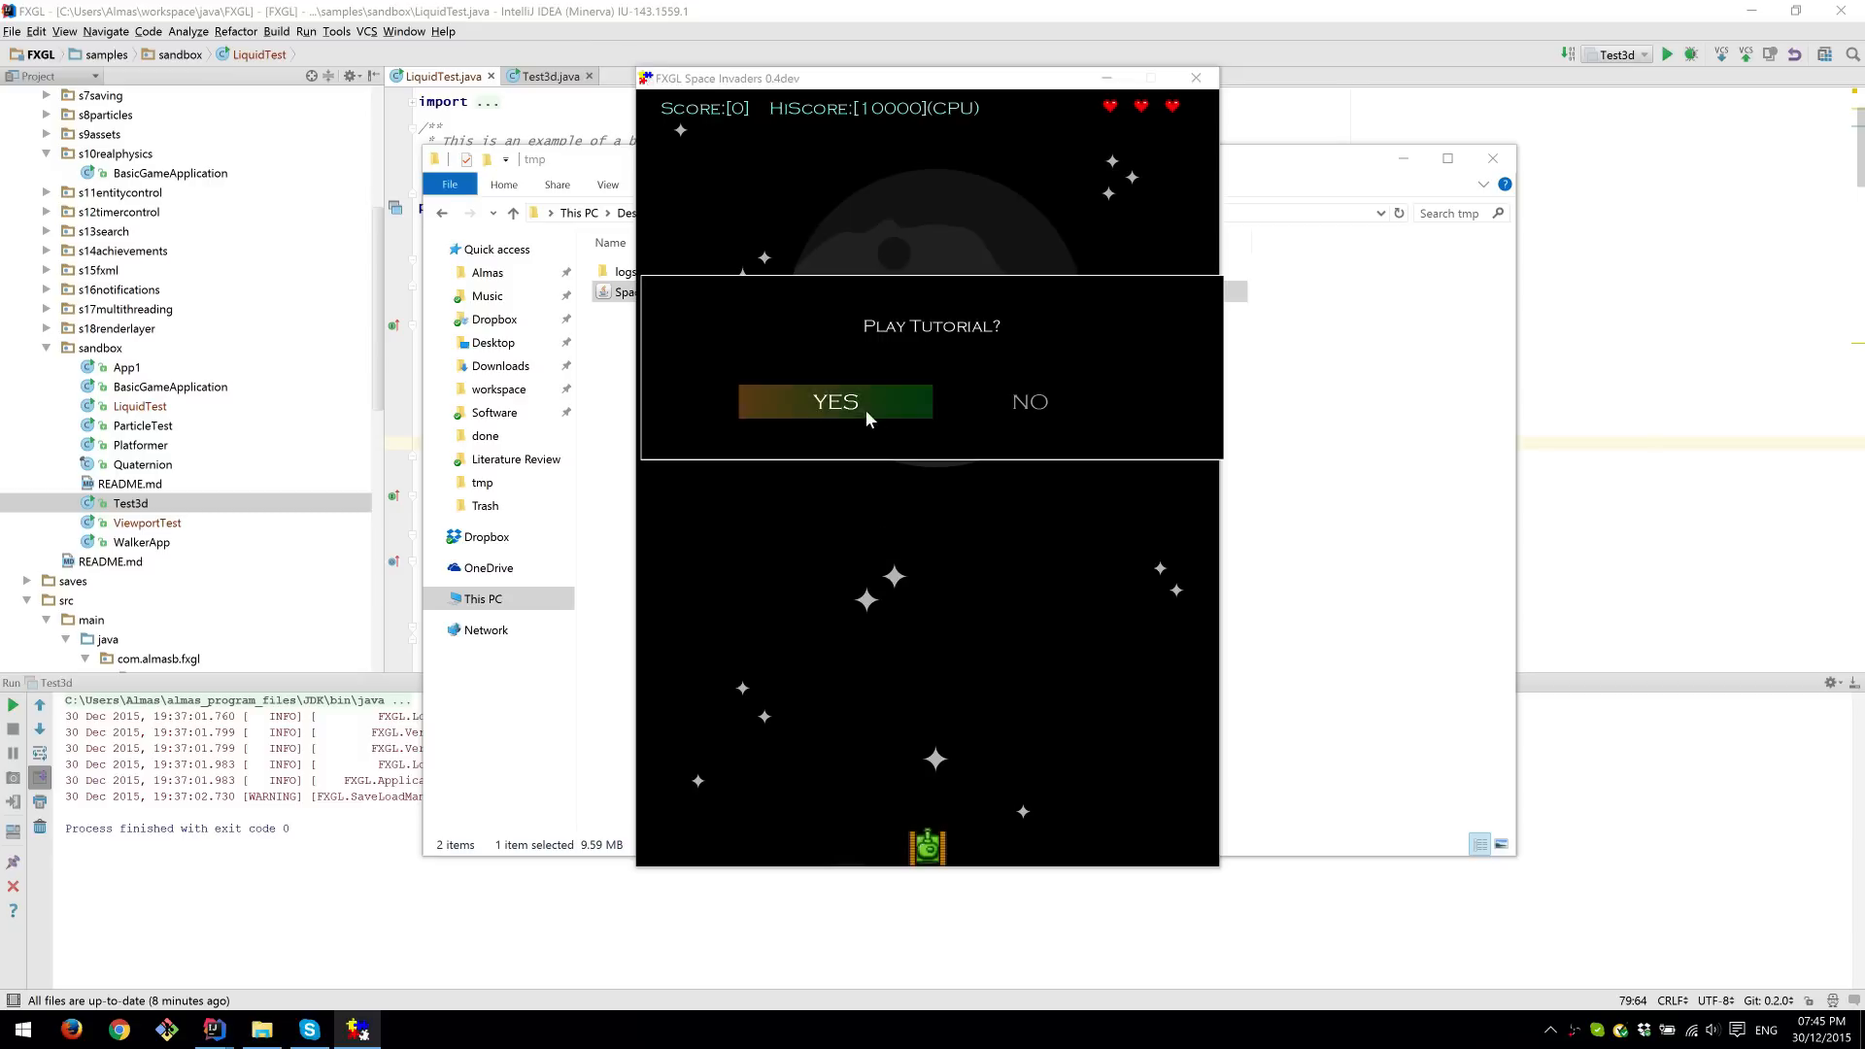
Accept the Play Tutorial prompt and move the ship right with D
left_click(836, 401)
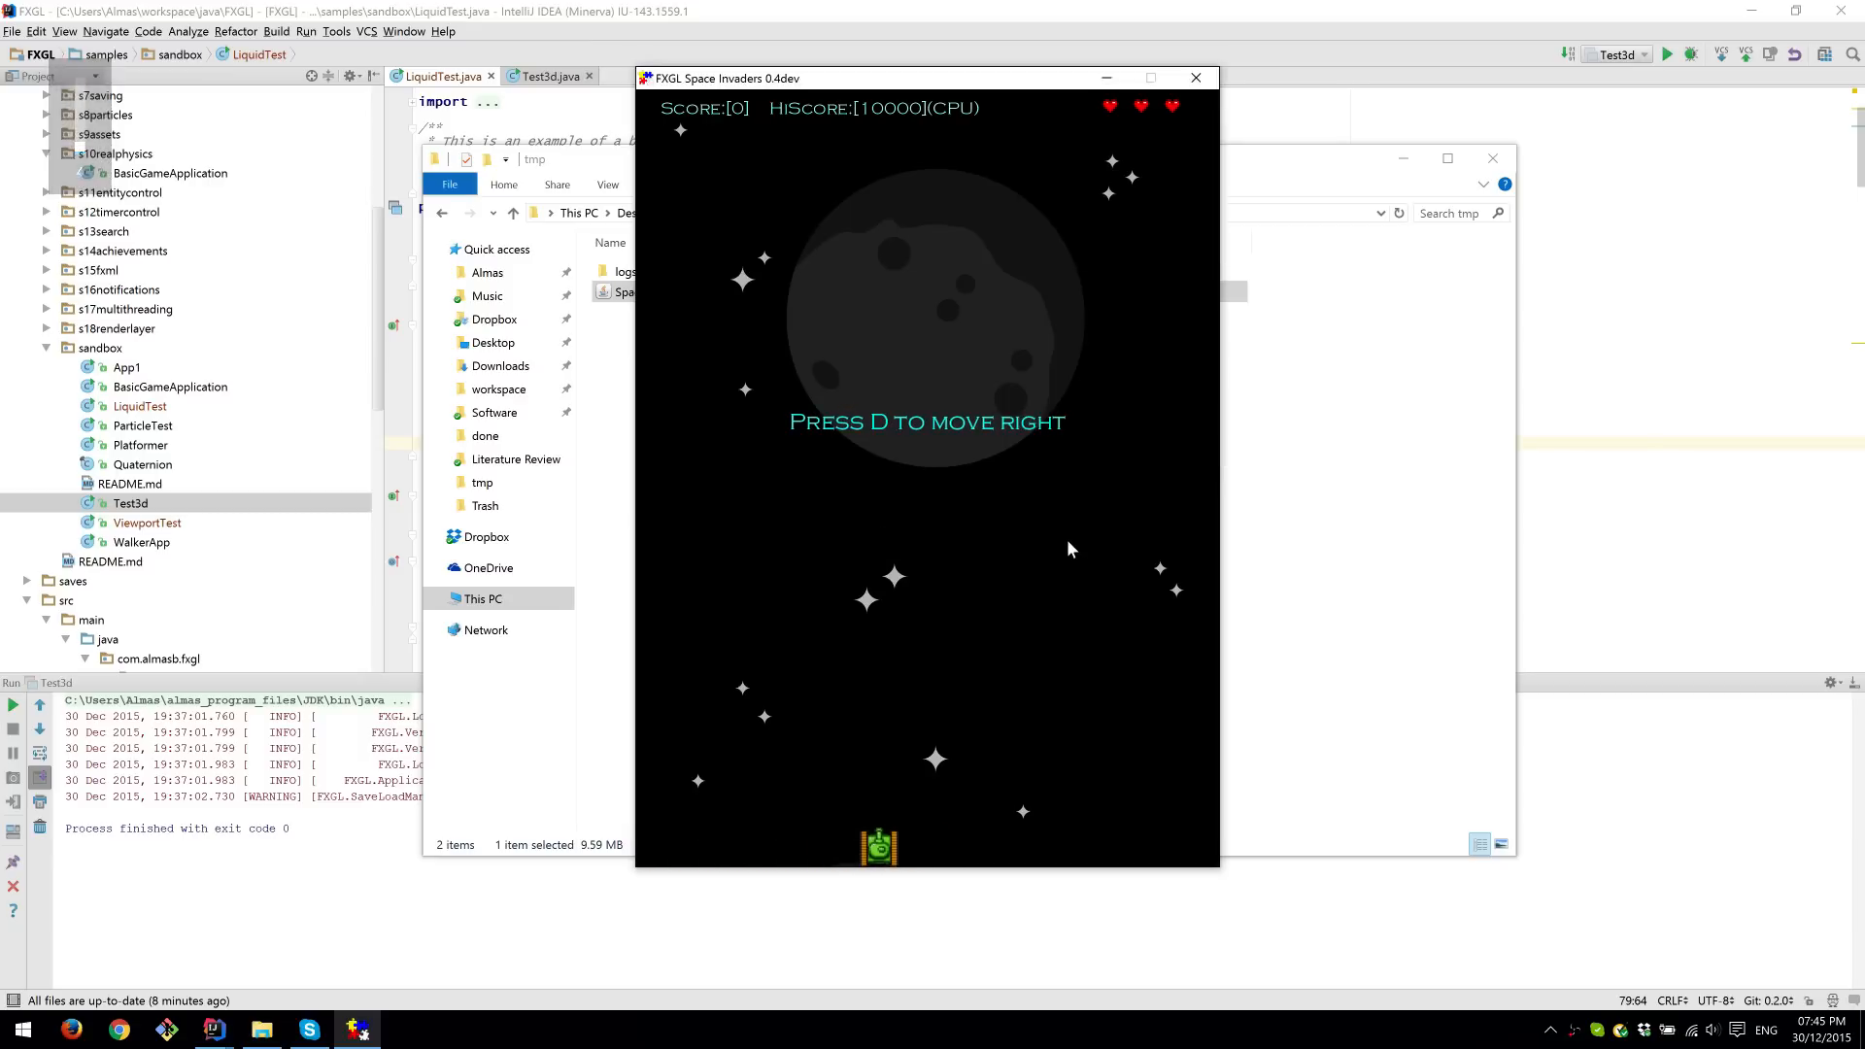
key("d")
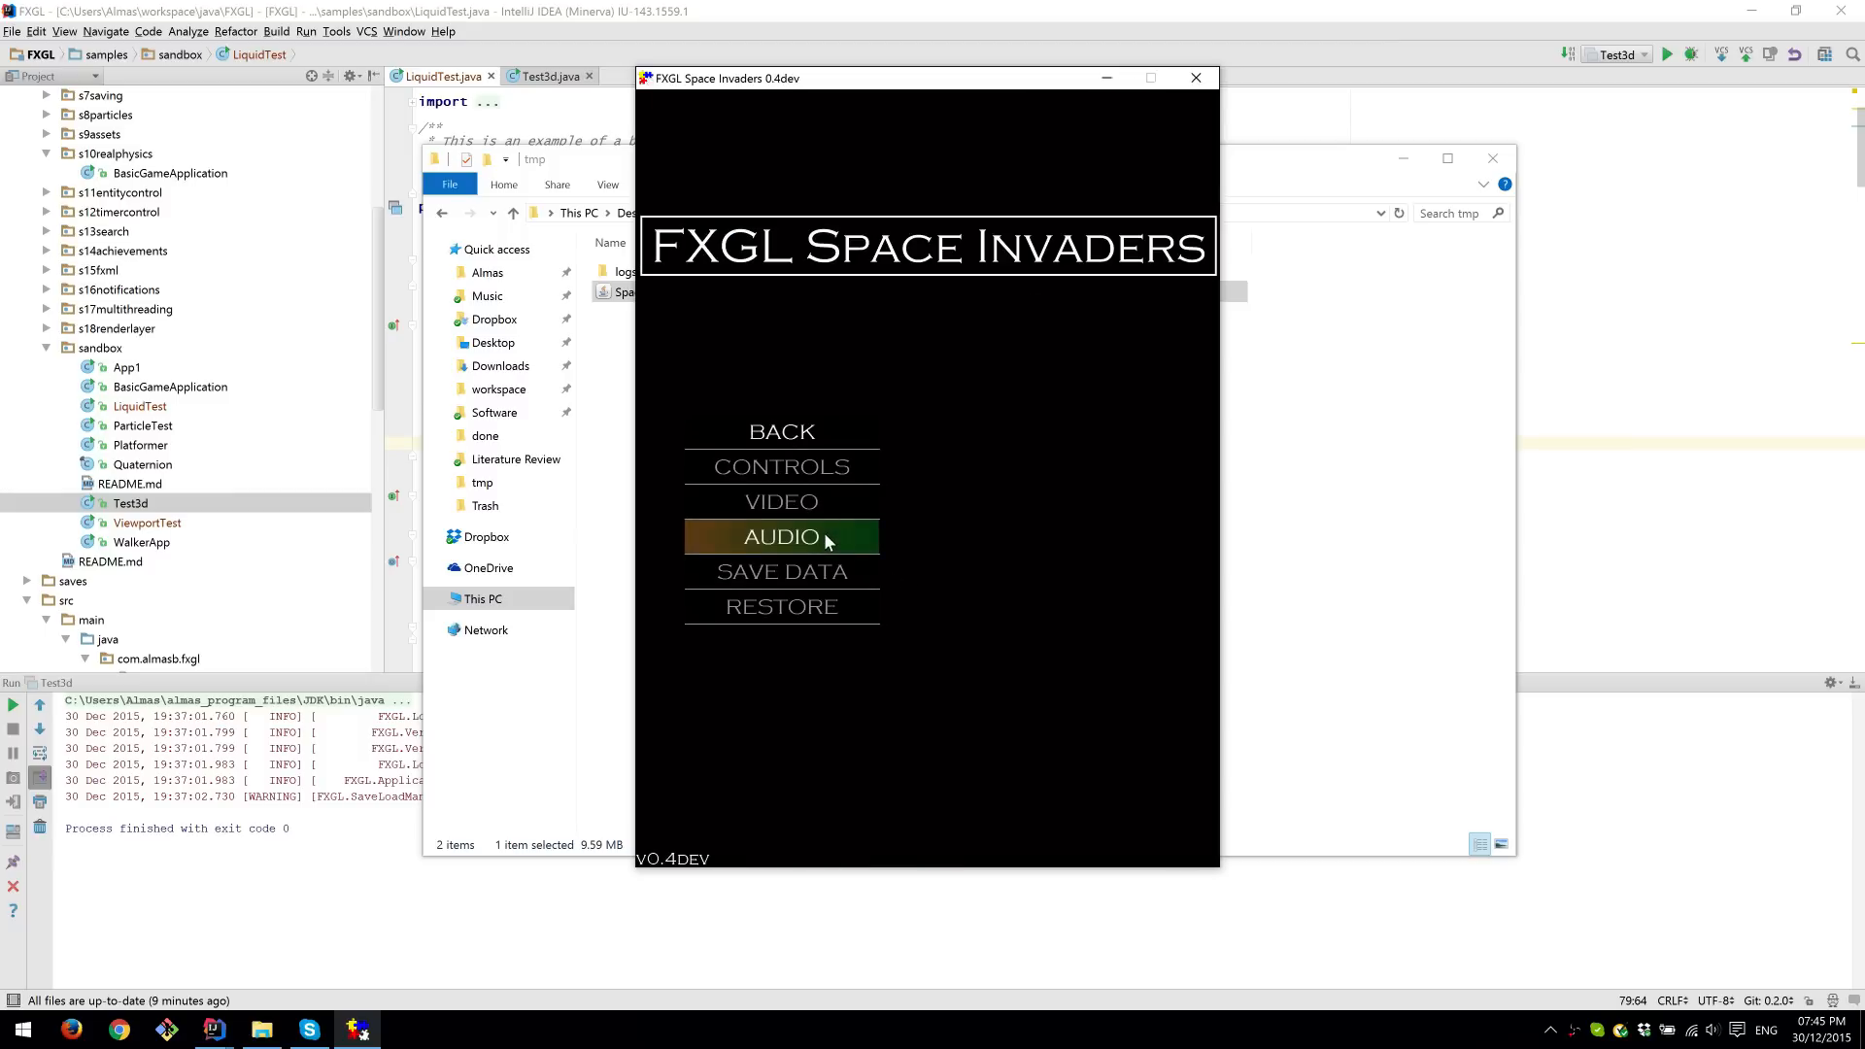
Check the Audio sliders, resume play, and answer the Game Over continue prompt
left_click(782, 536)
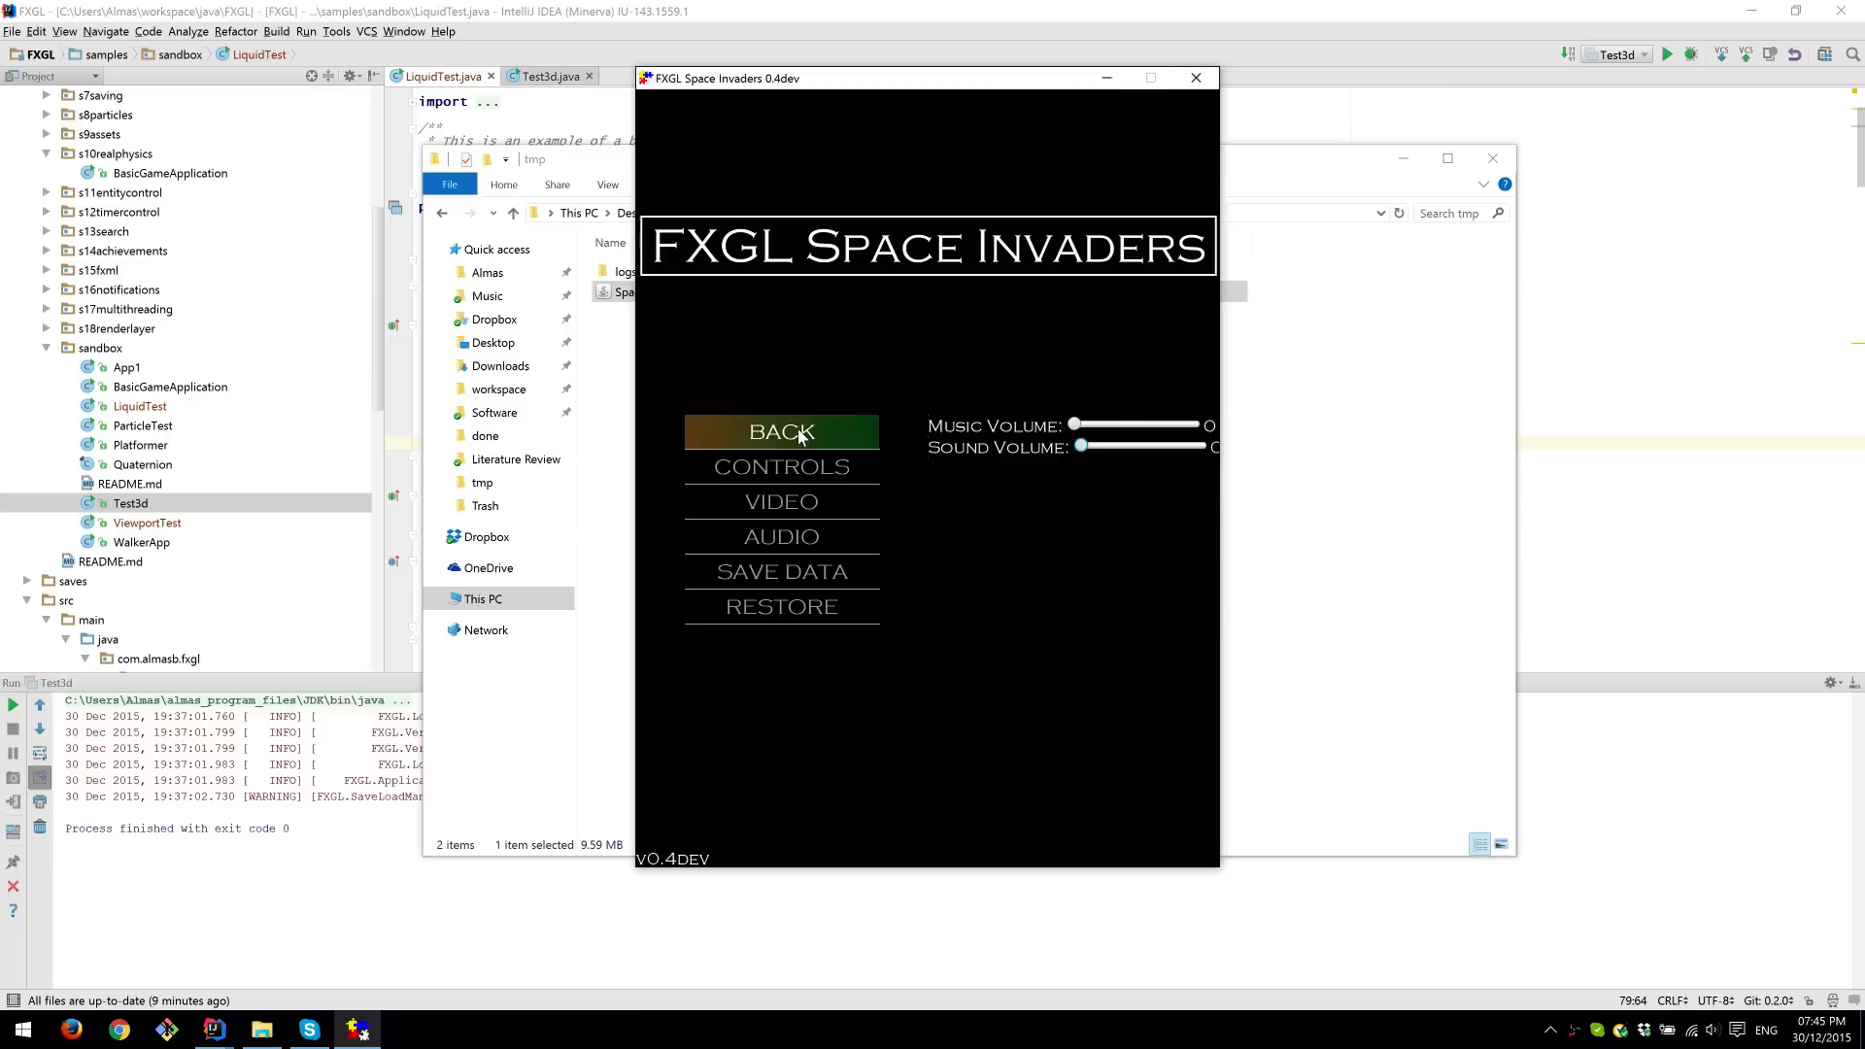
left_click(780, 432)
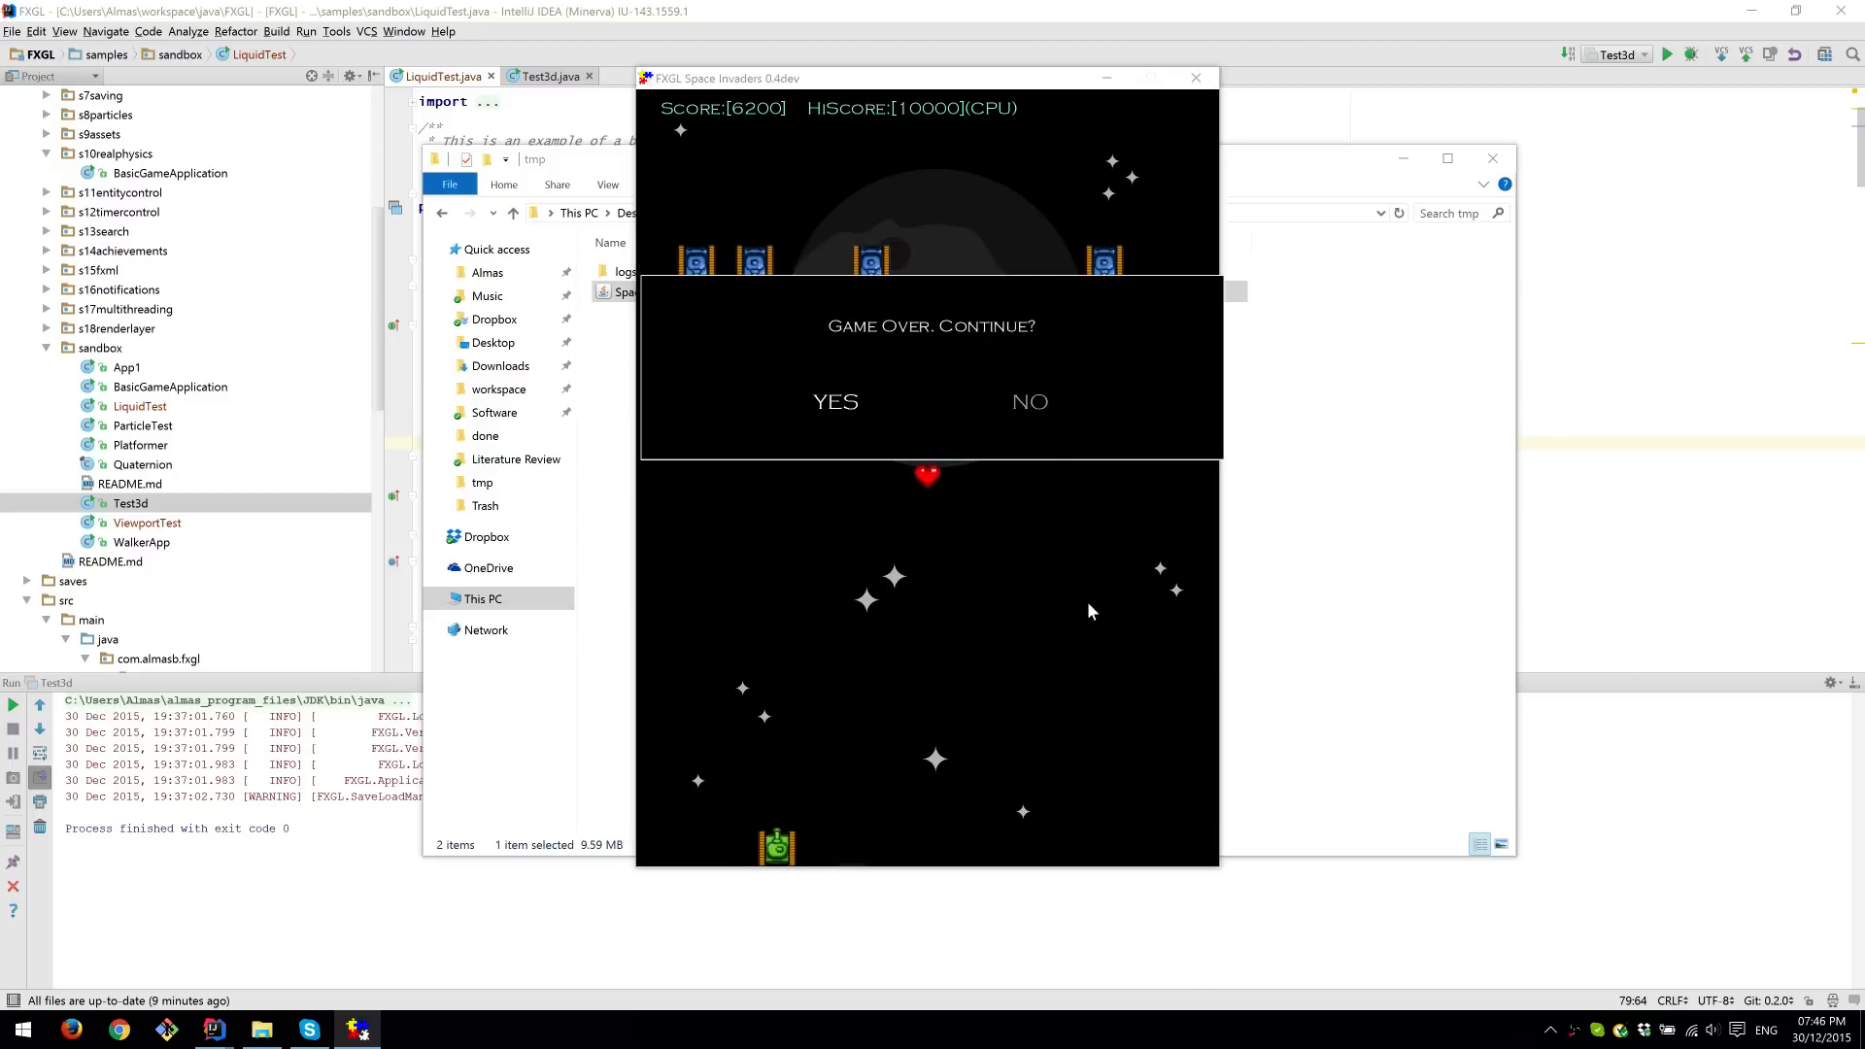
left_click(833, 401)
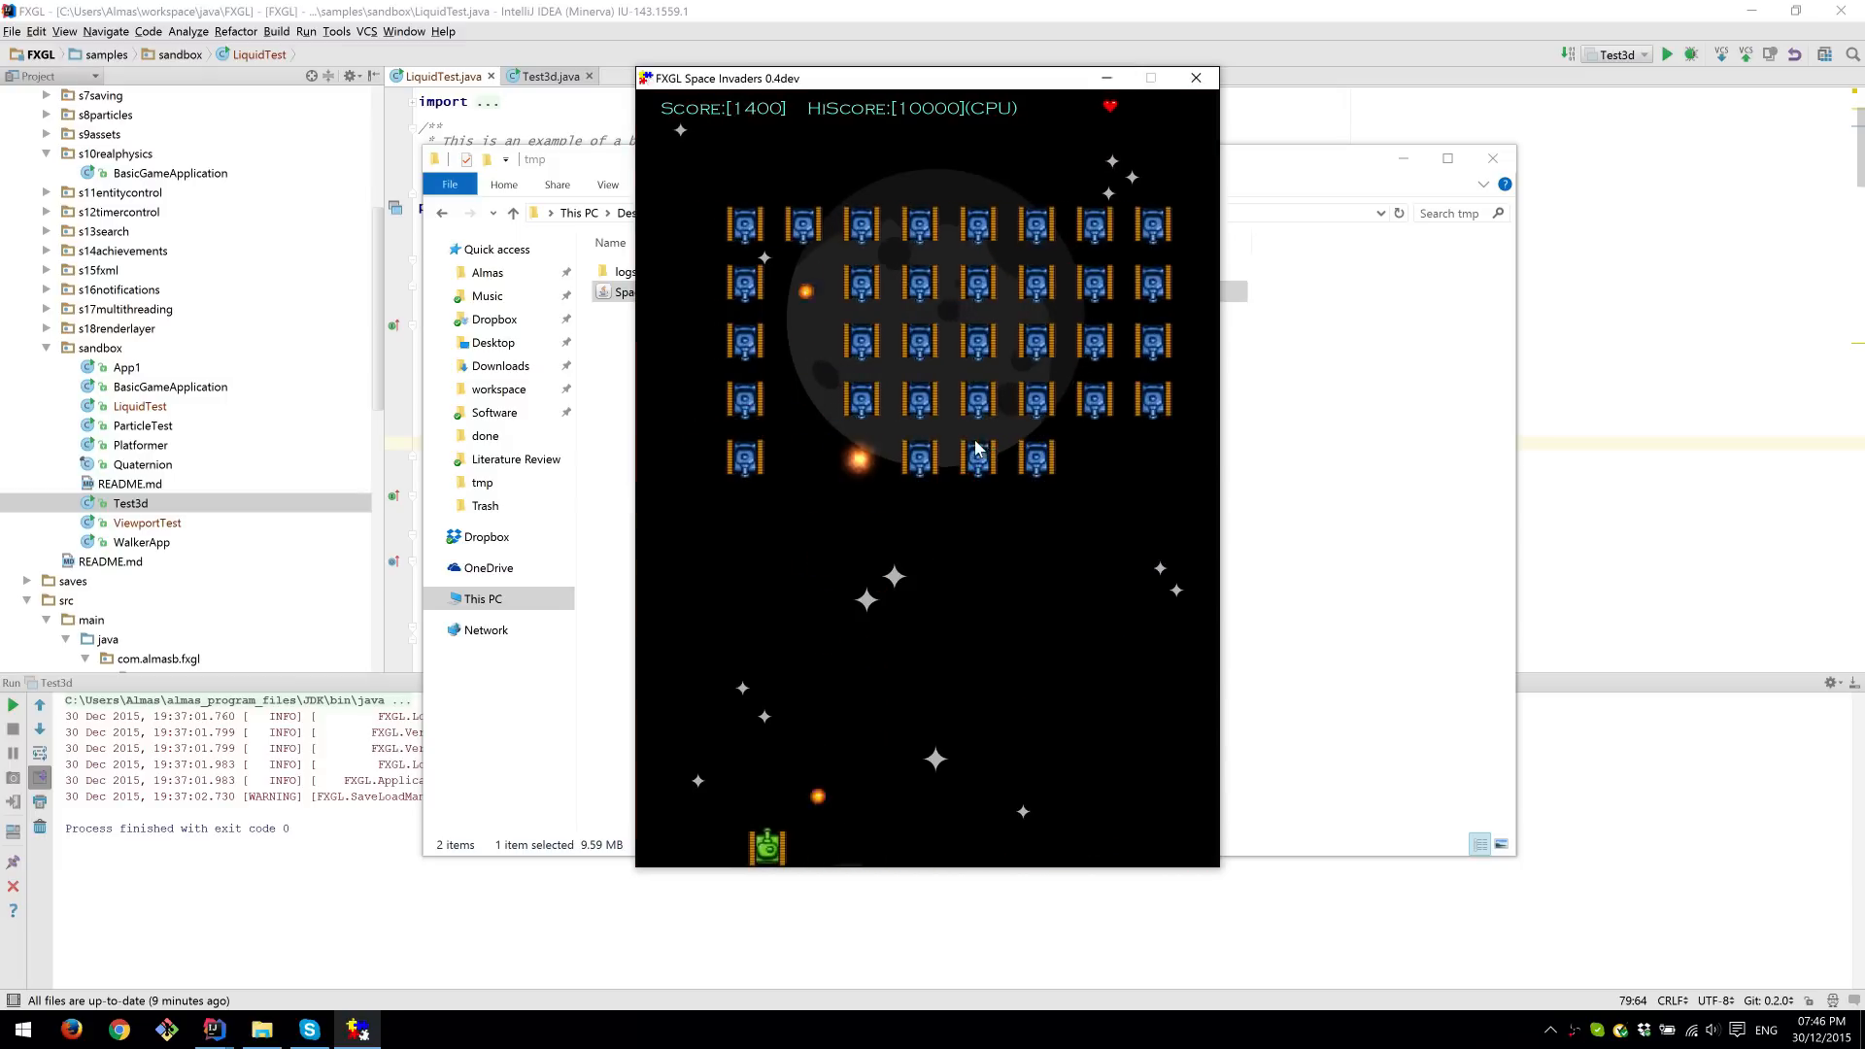
Confirm the 'Exit the game?' prompt with YES to quit Space Invaders
key("escape")
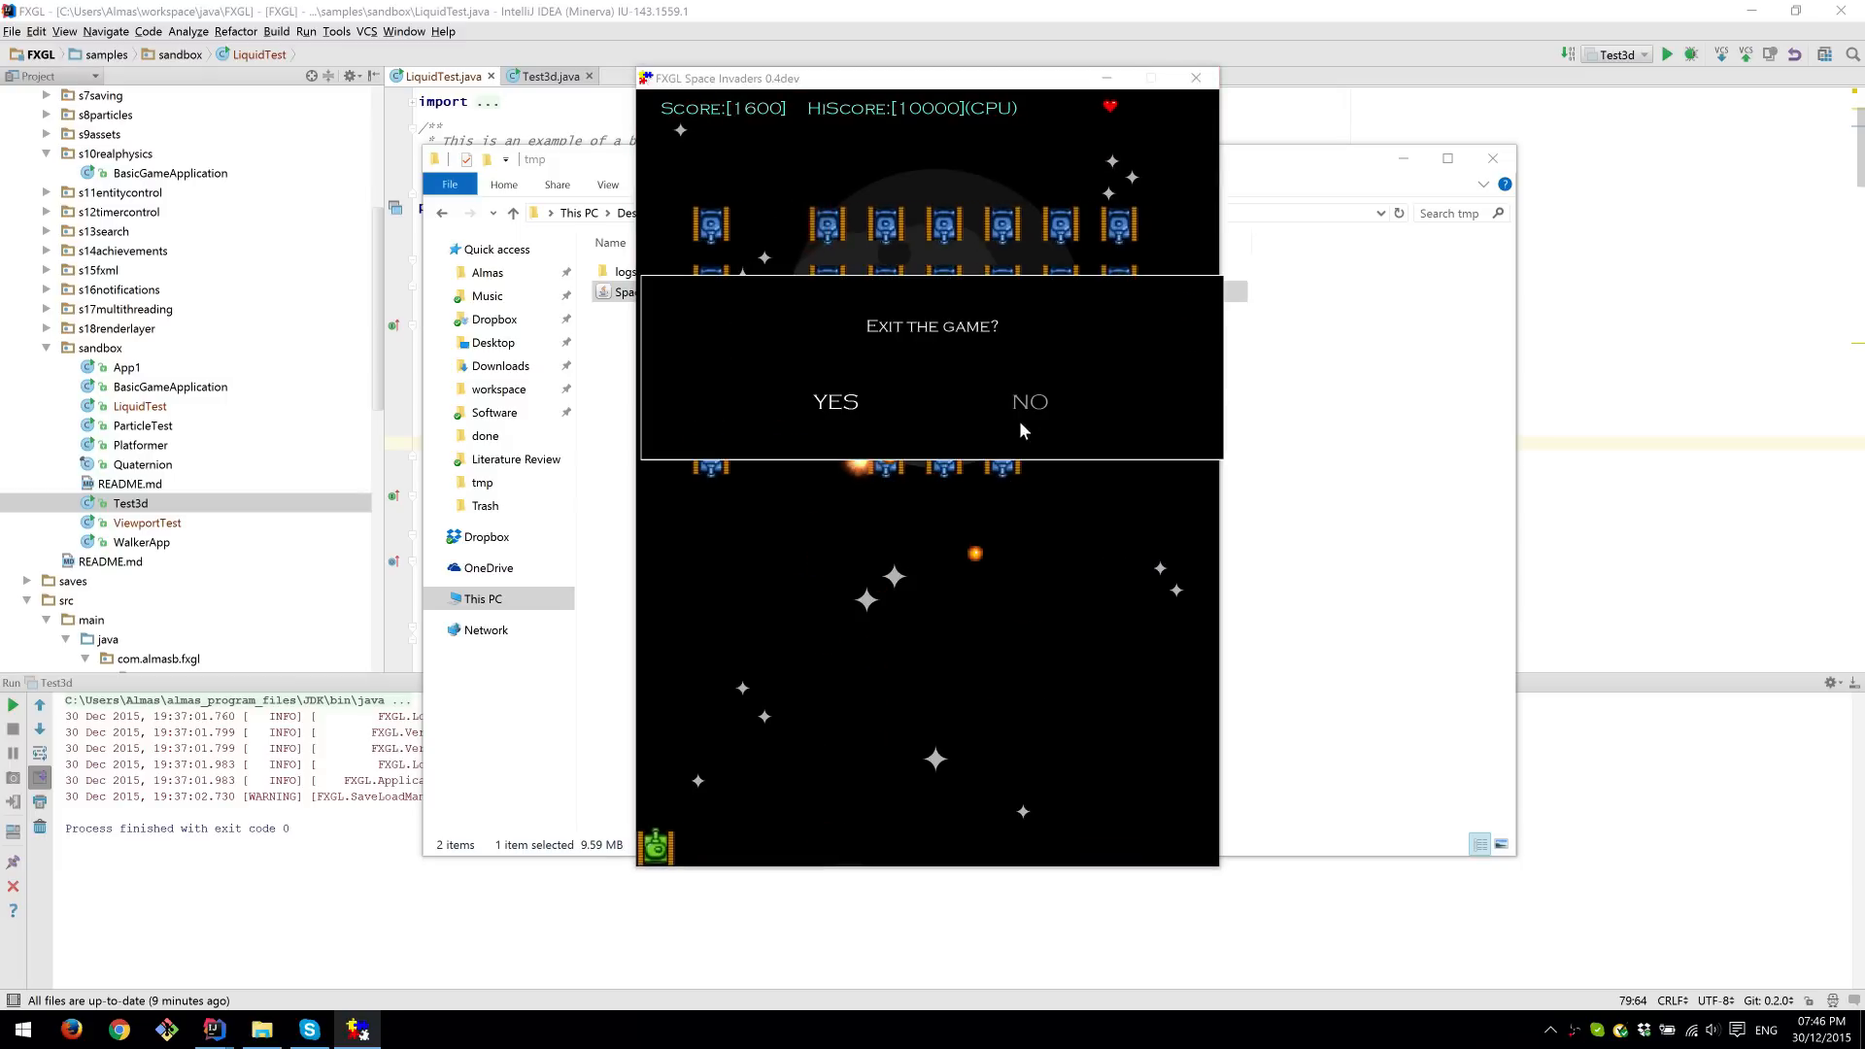
left_click(834, 401)
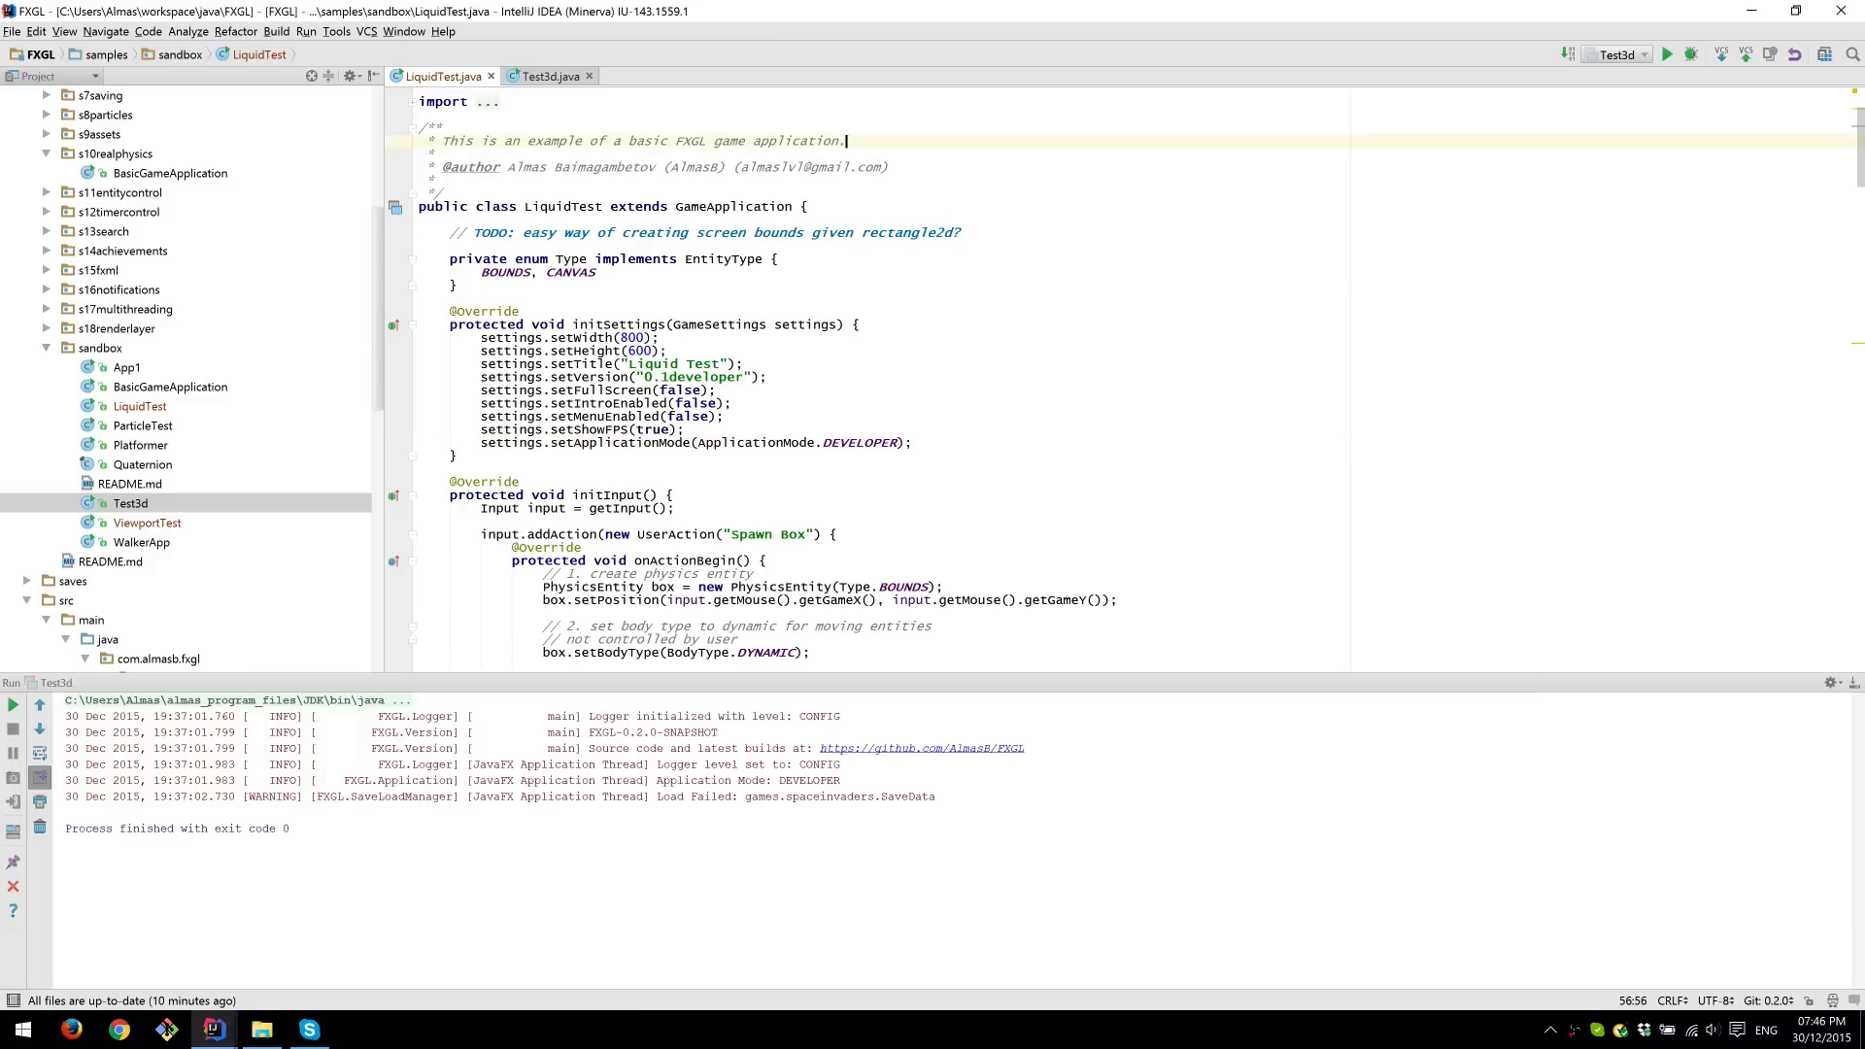
Run the LiquidTest configuration, watch the particles, then close the Liquid Test window
left_click(85, 657)
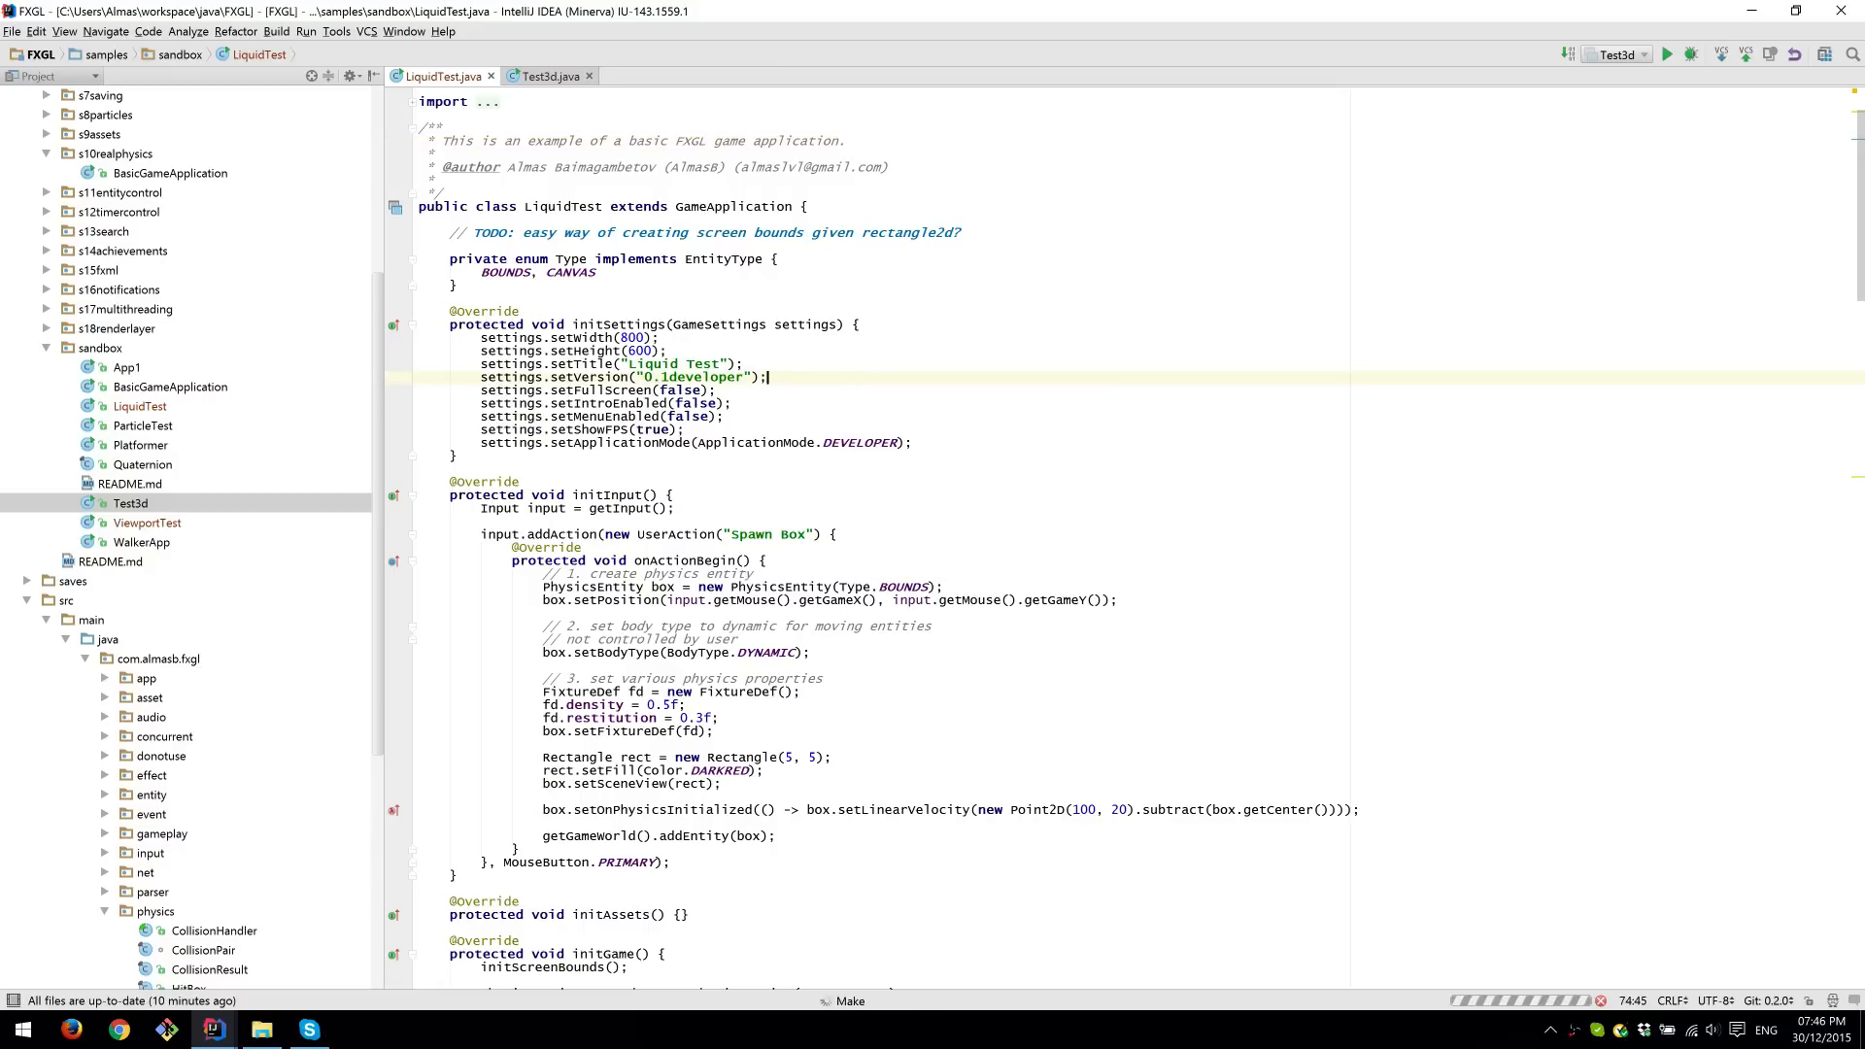
left_click(1670, 54)
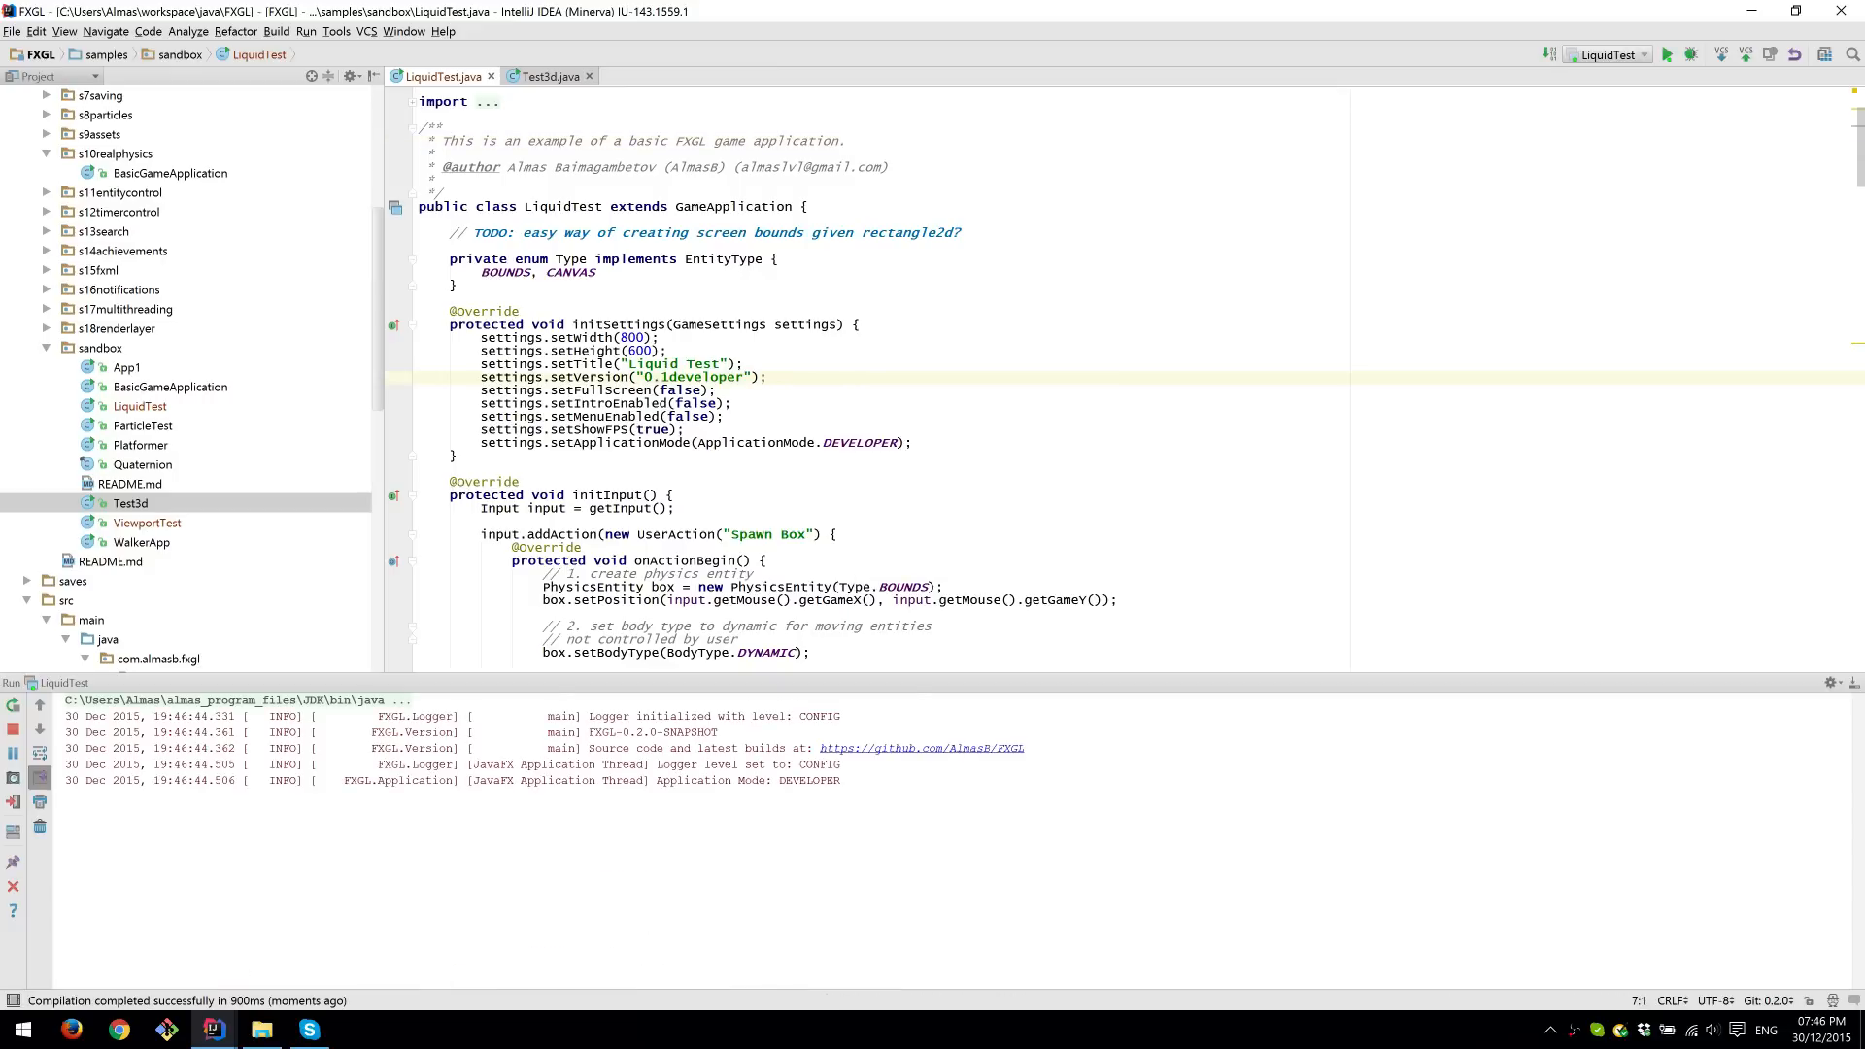
left_click(1668, 53)
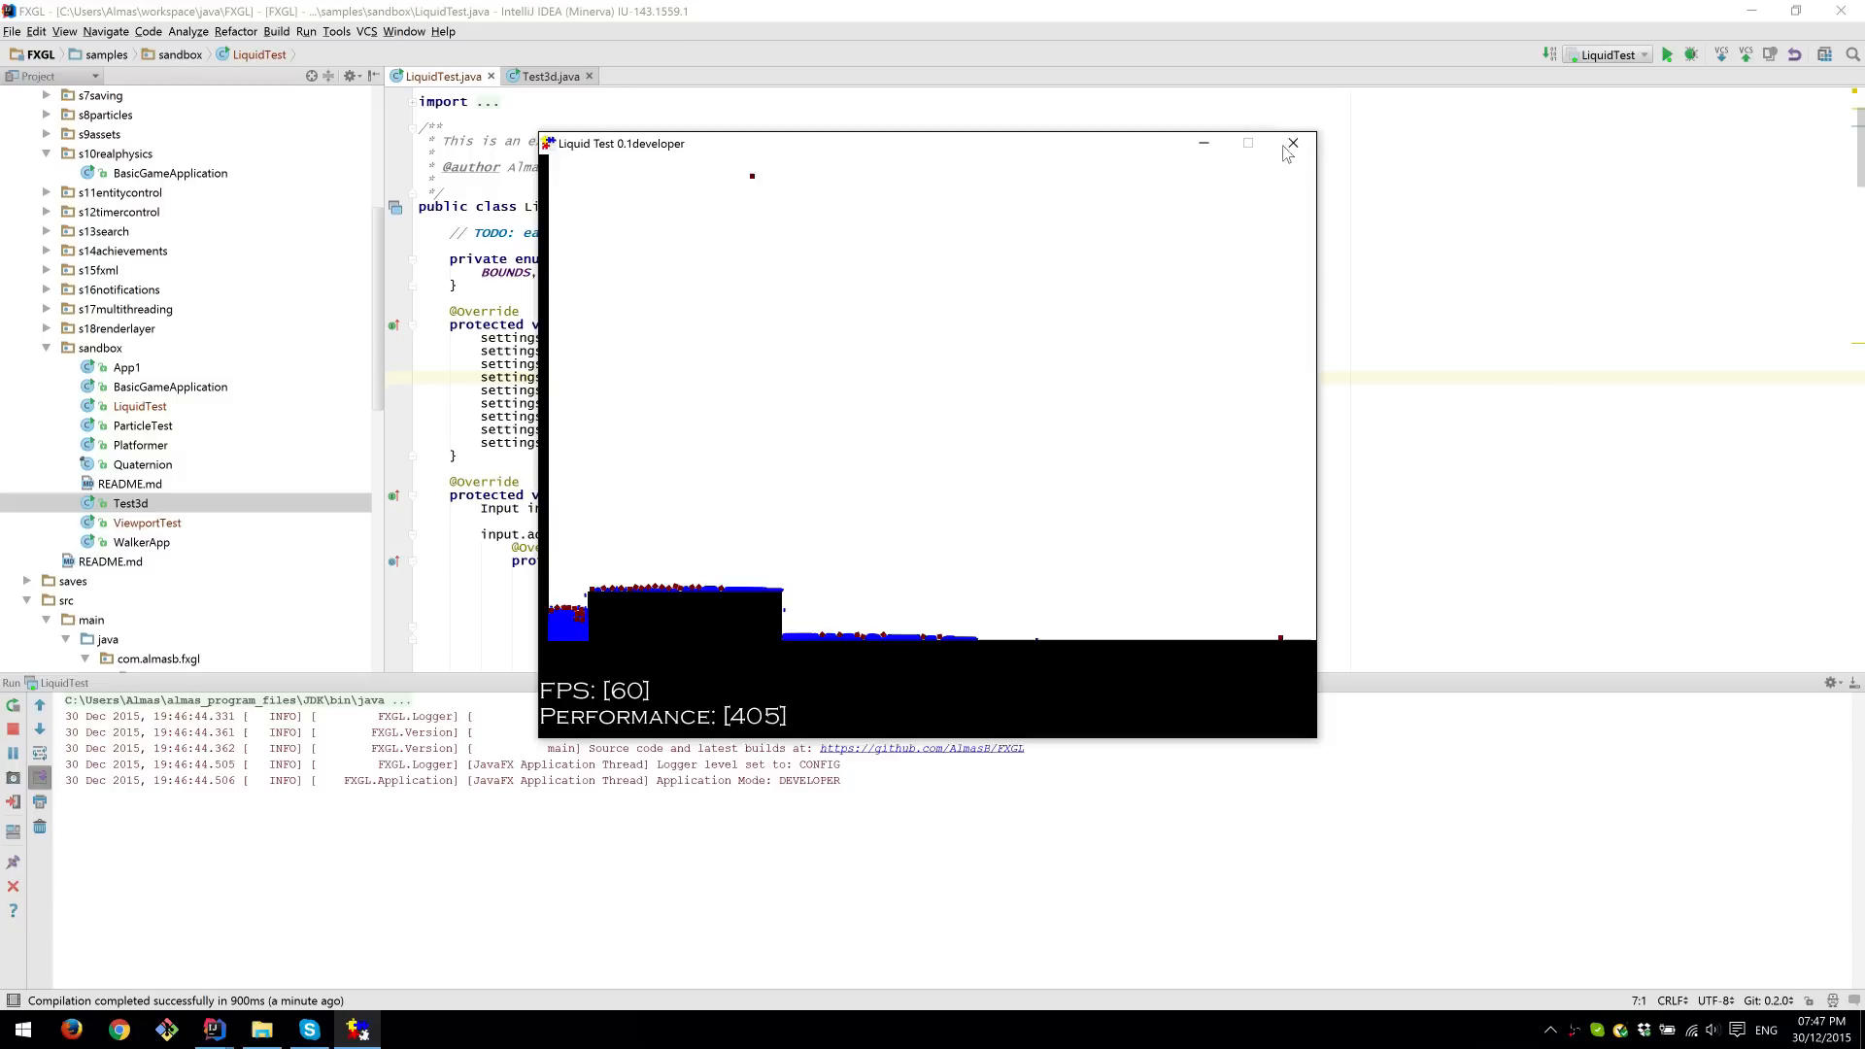
left_click(1293, 143)
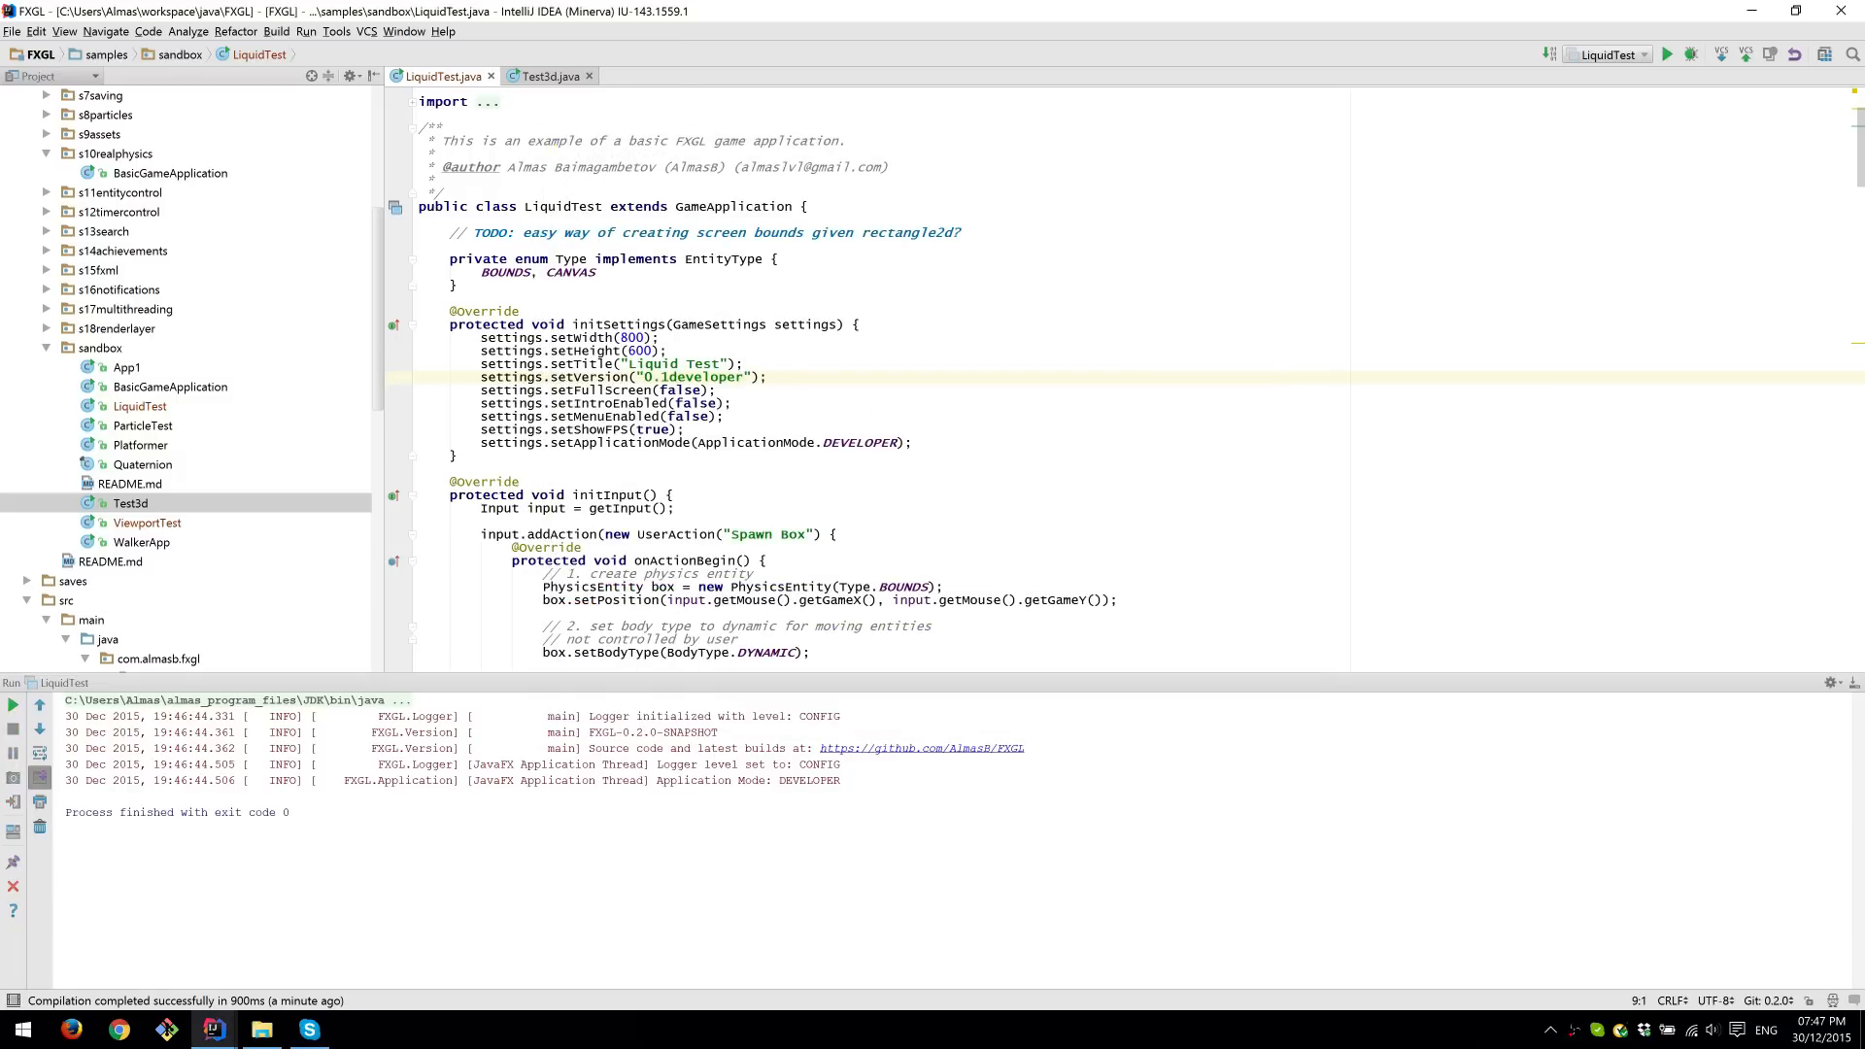
Switch to the Test3d.java tab and run the Test3d configuration
left_click(546, 75)
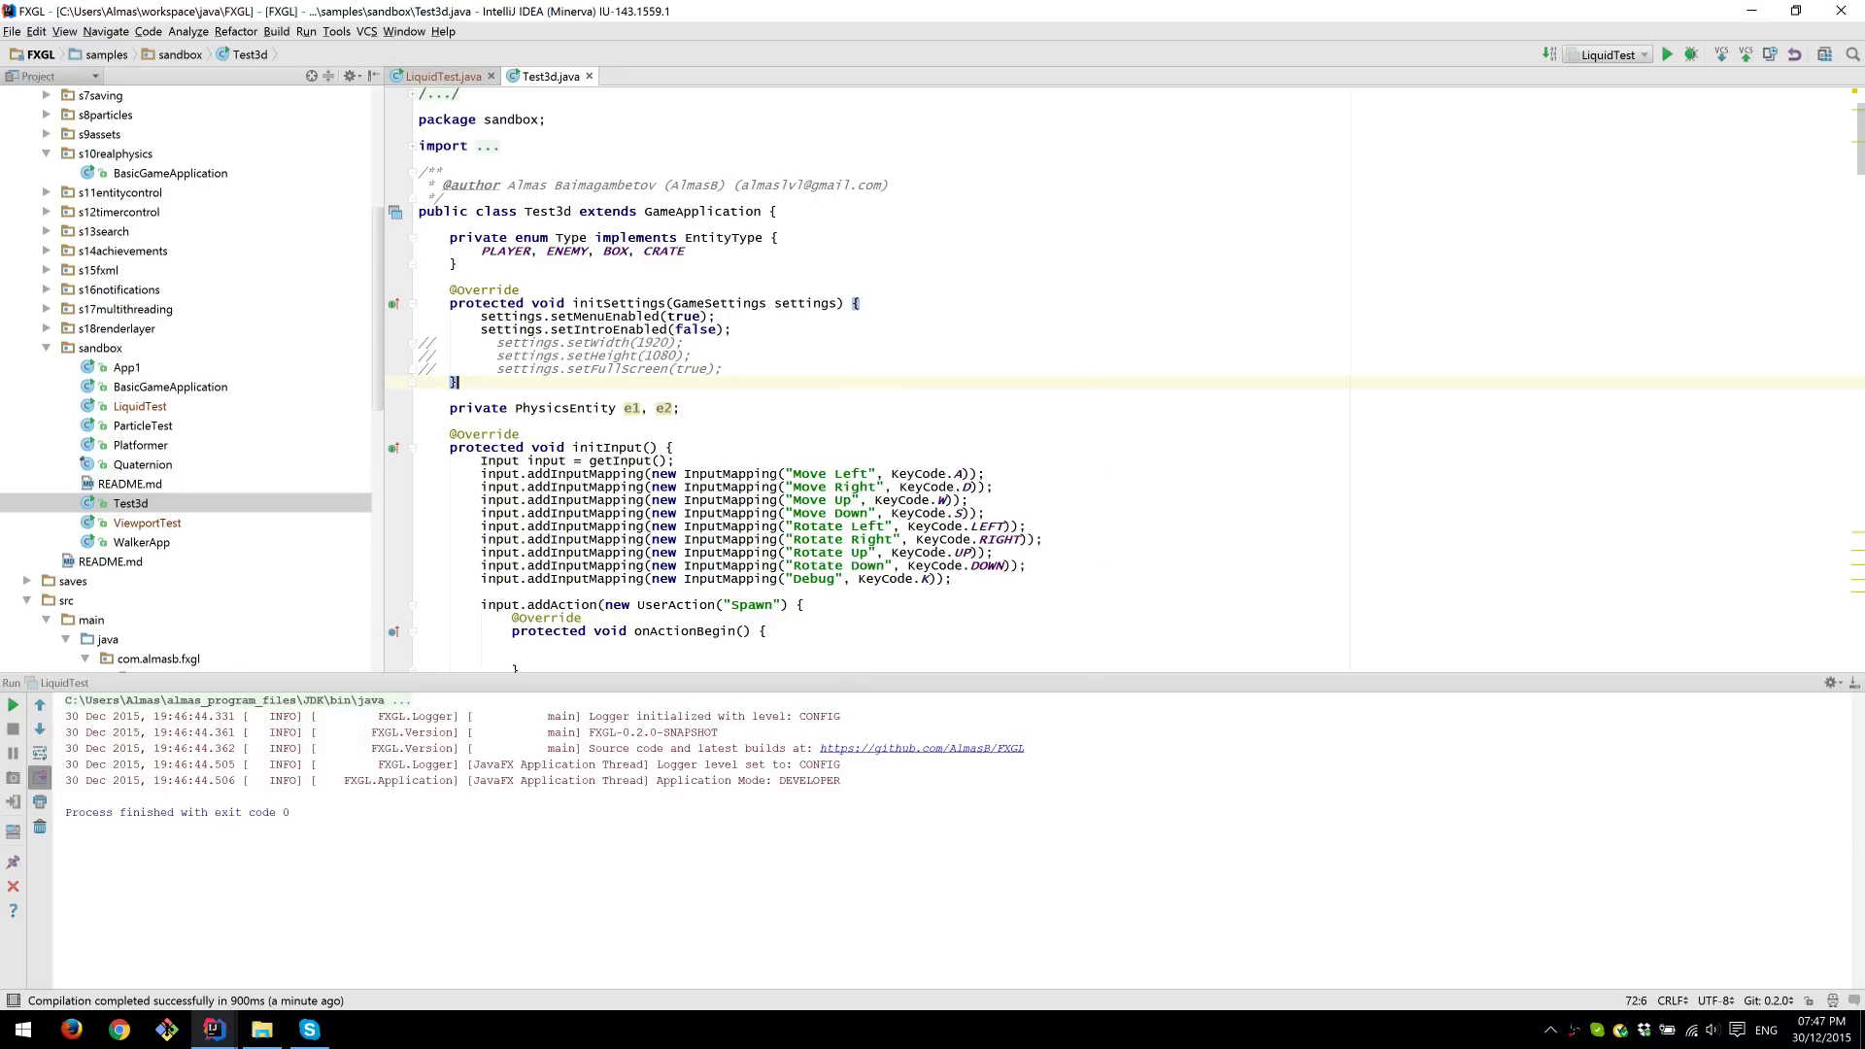
left_click(1668, 53)
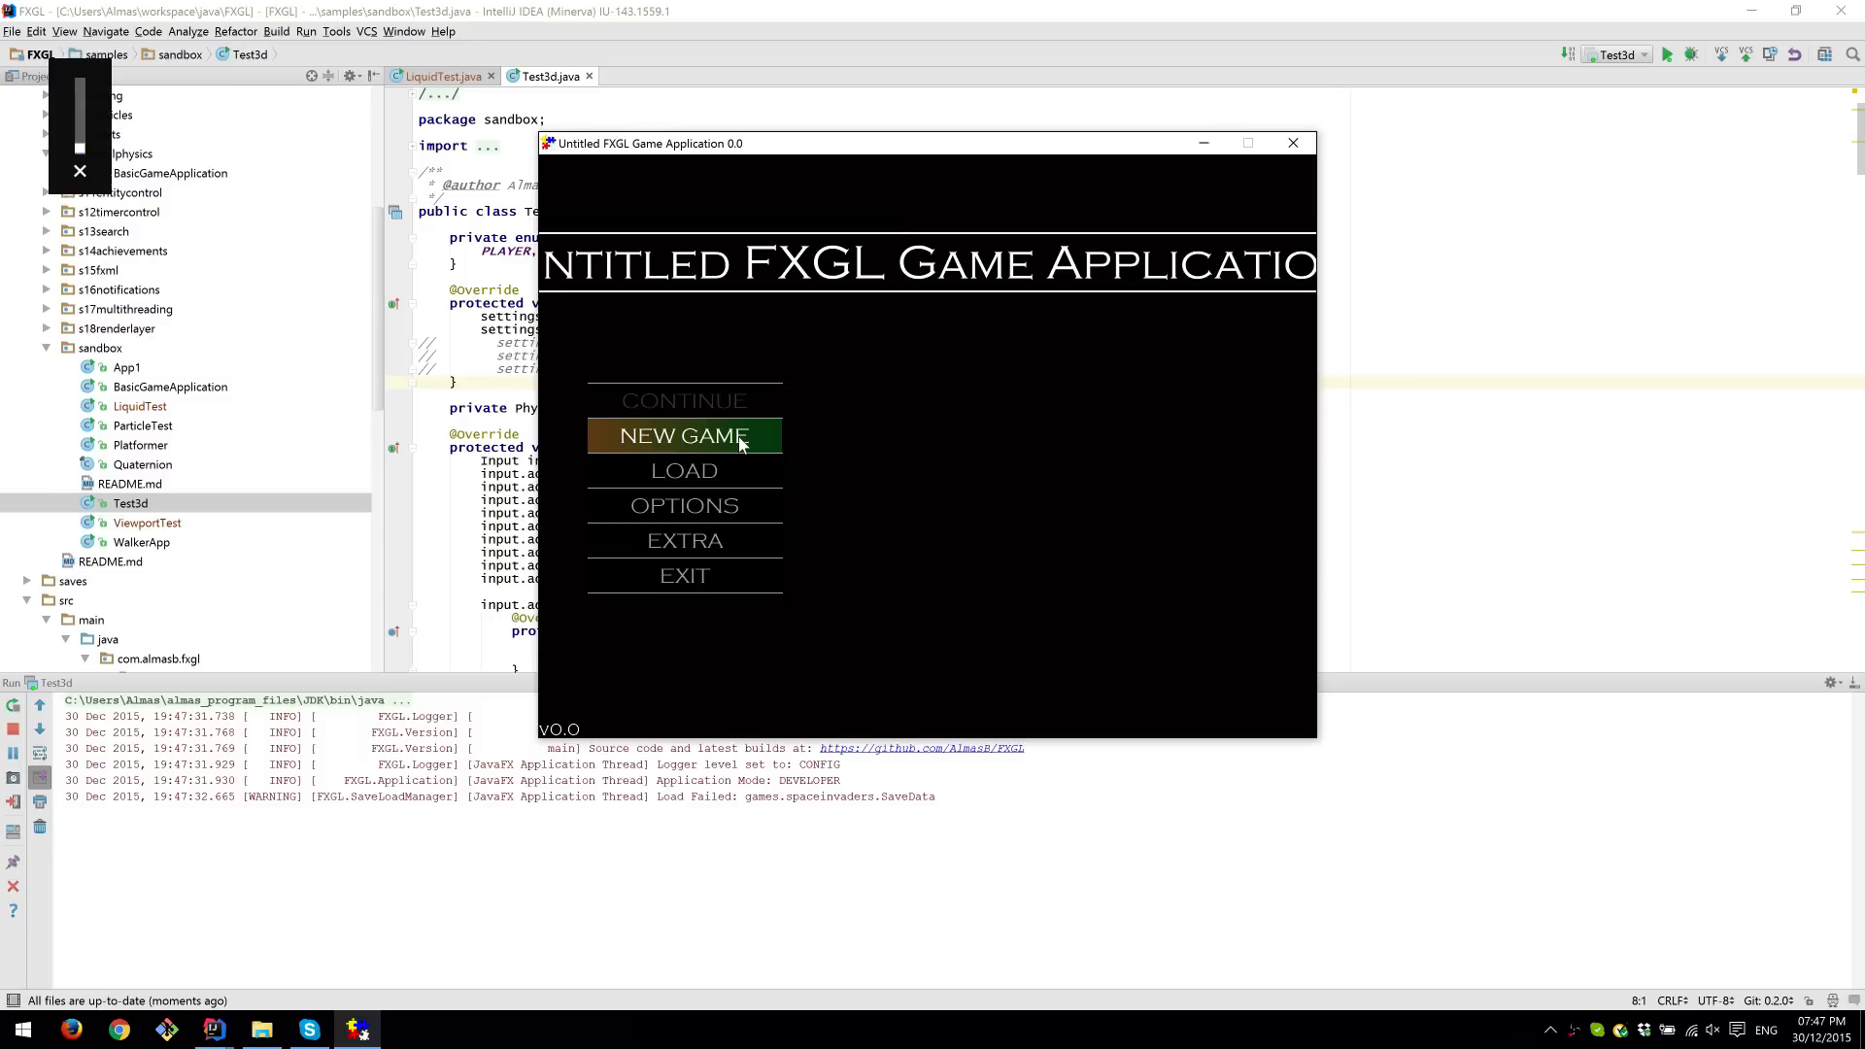
Start a new game to view the cubes, close the window, then scroll Test3d.java
left_click(684, 436)
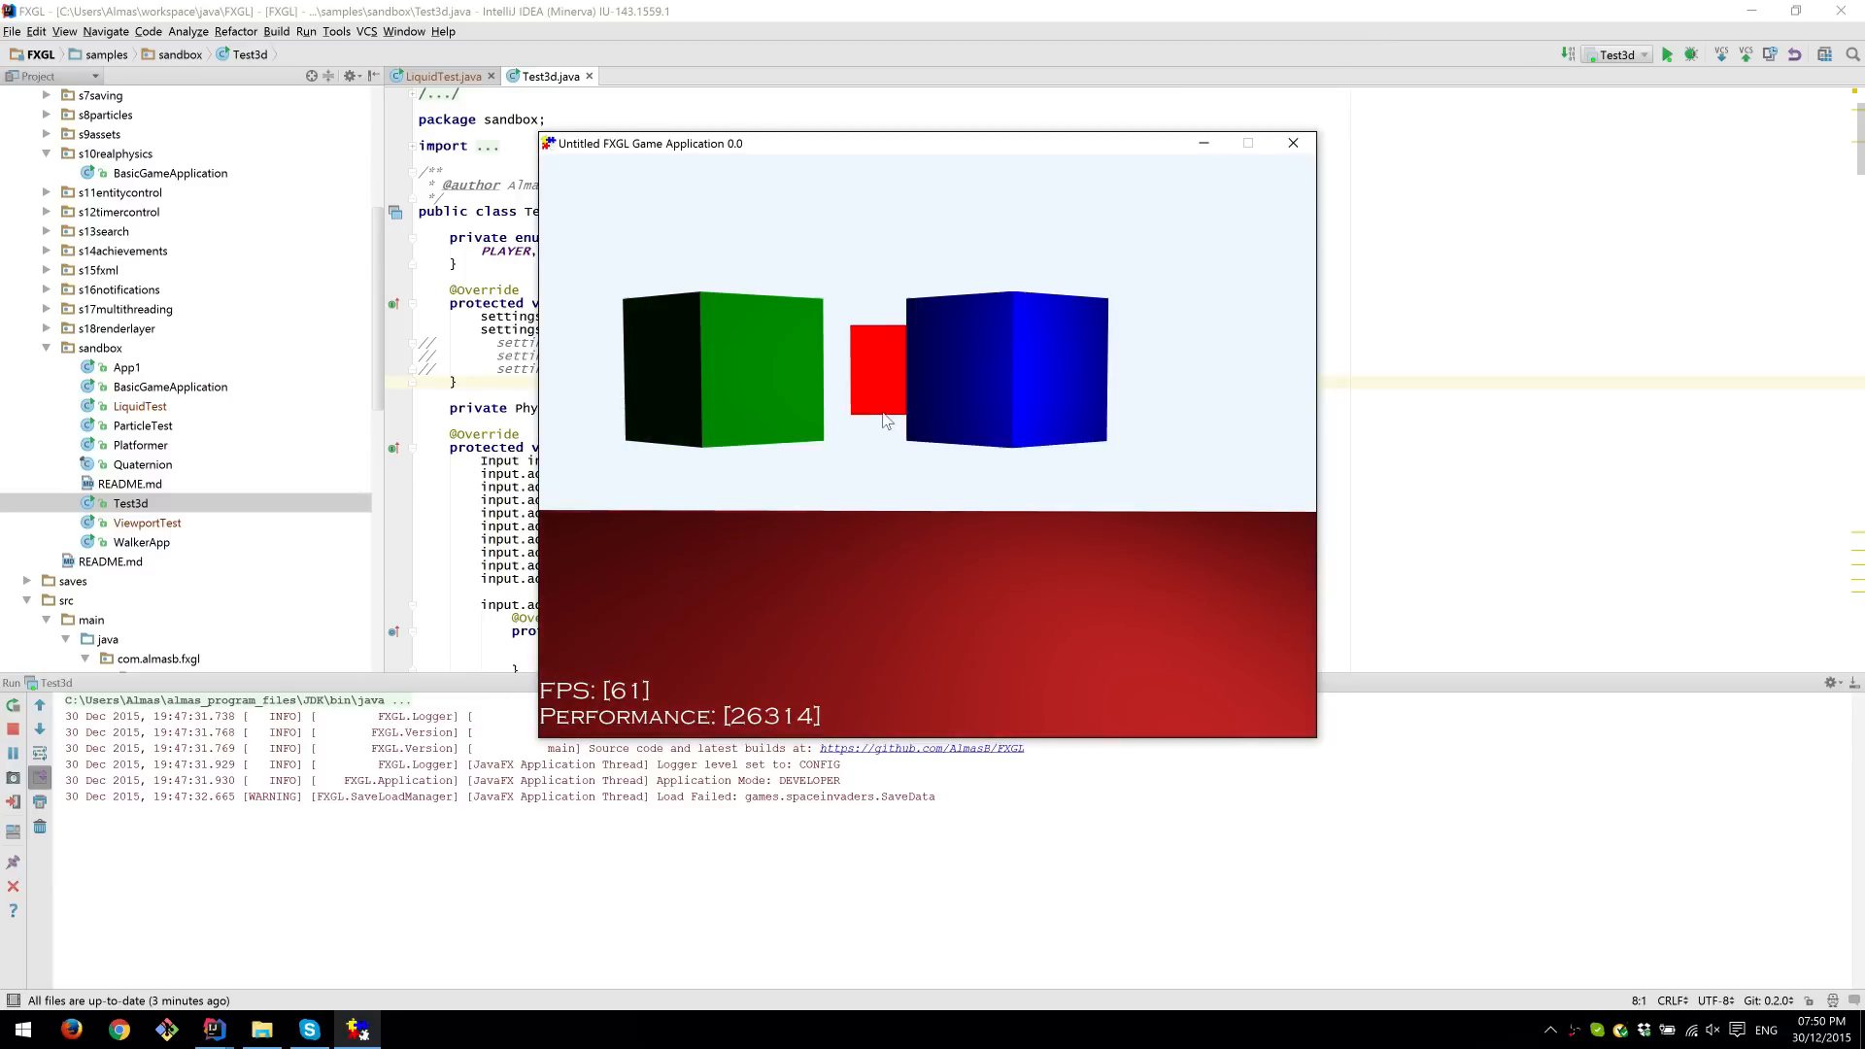
left_click(1292, 143)
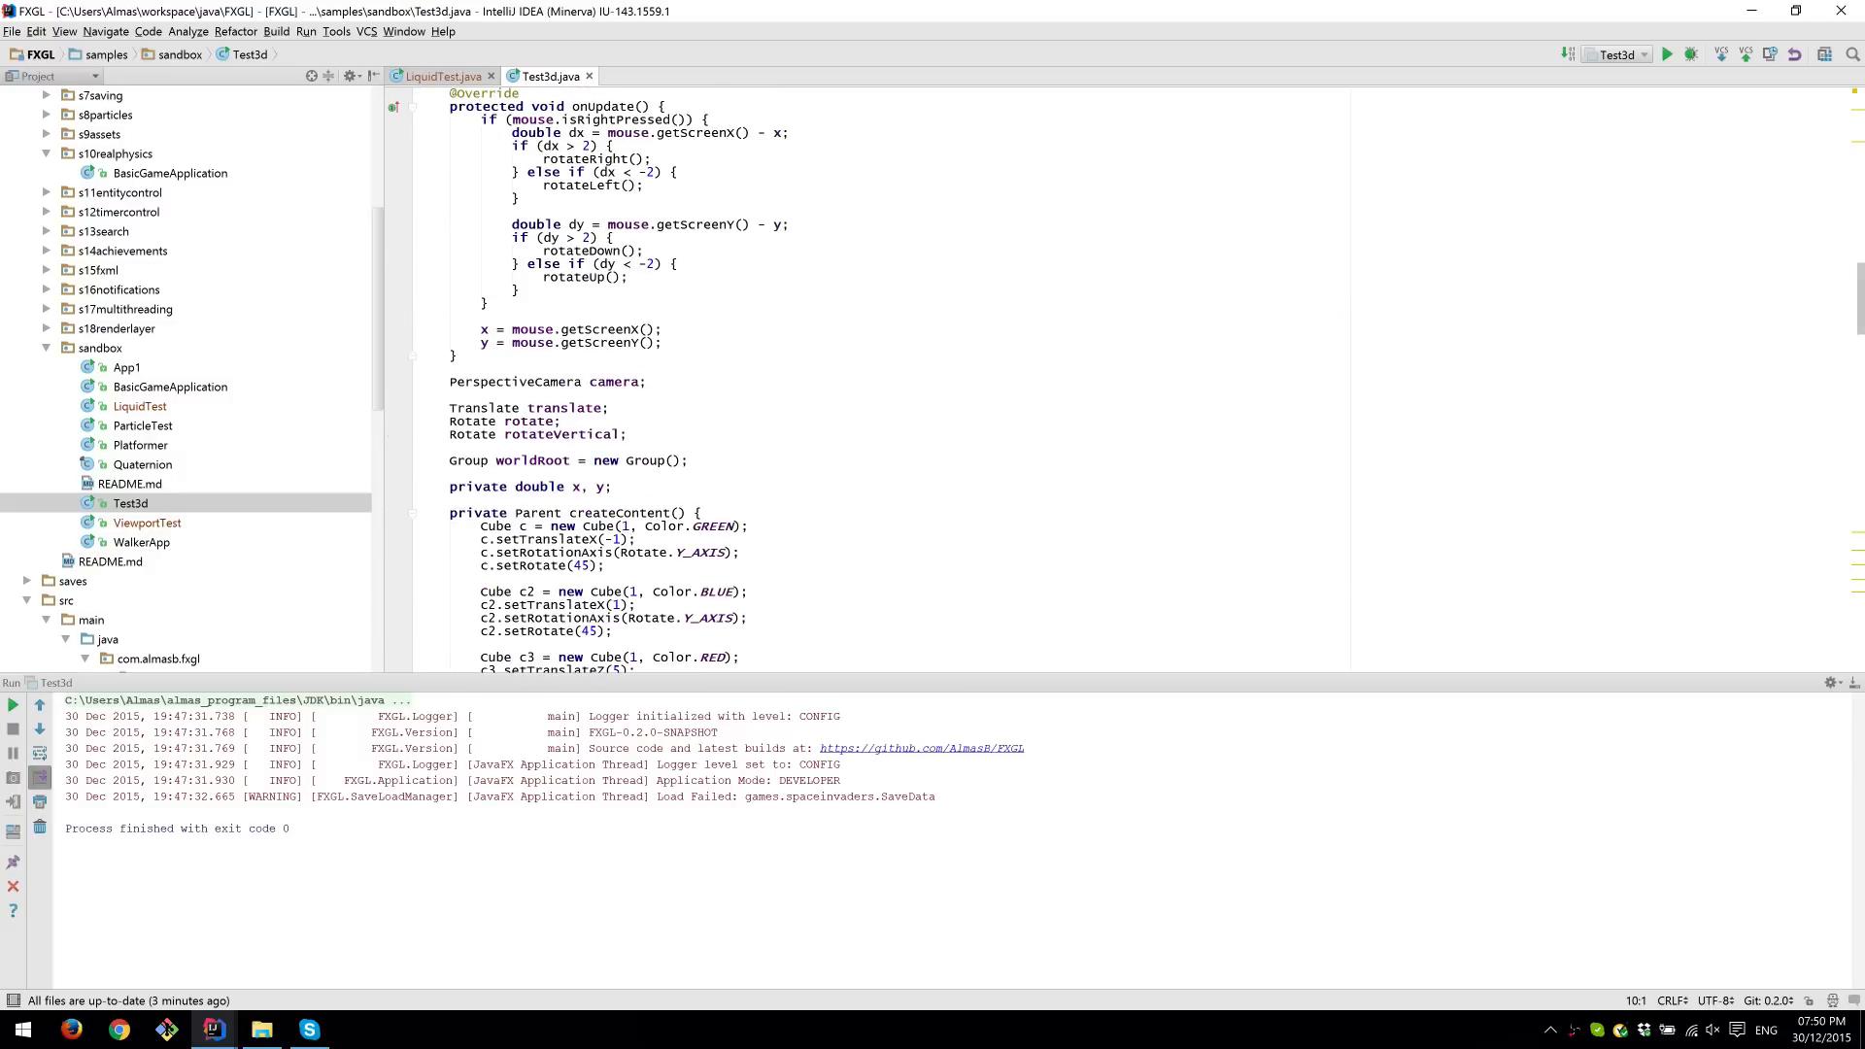
scroll("down", 3)
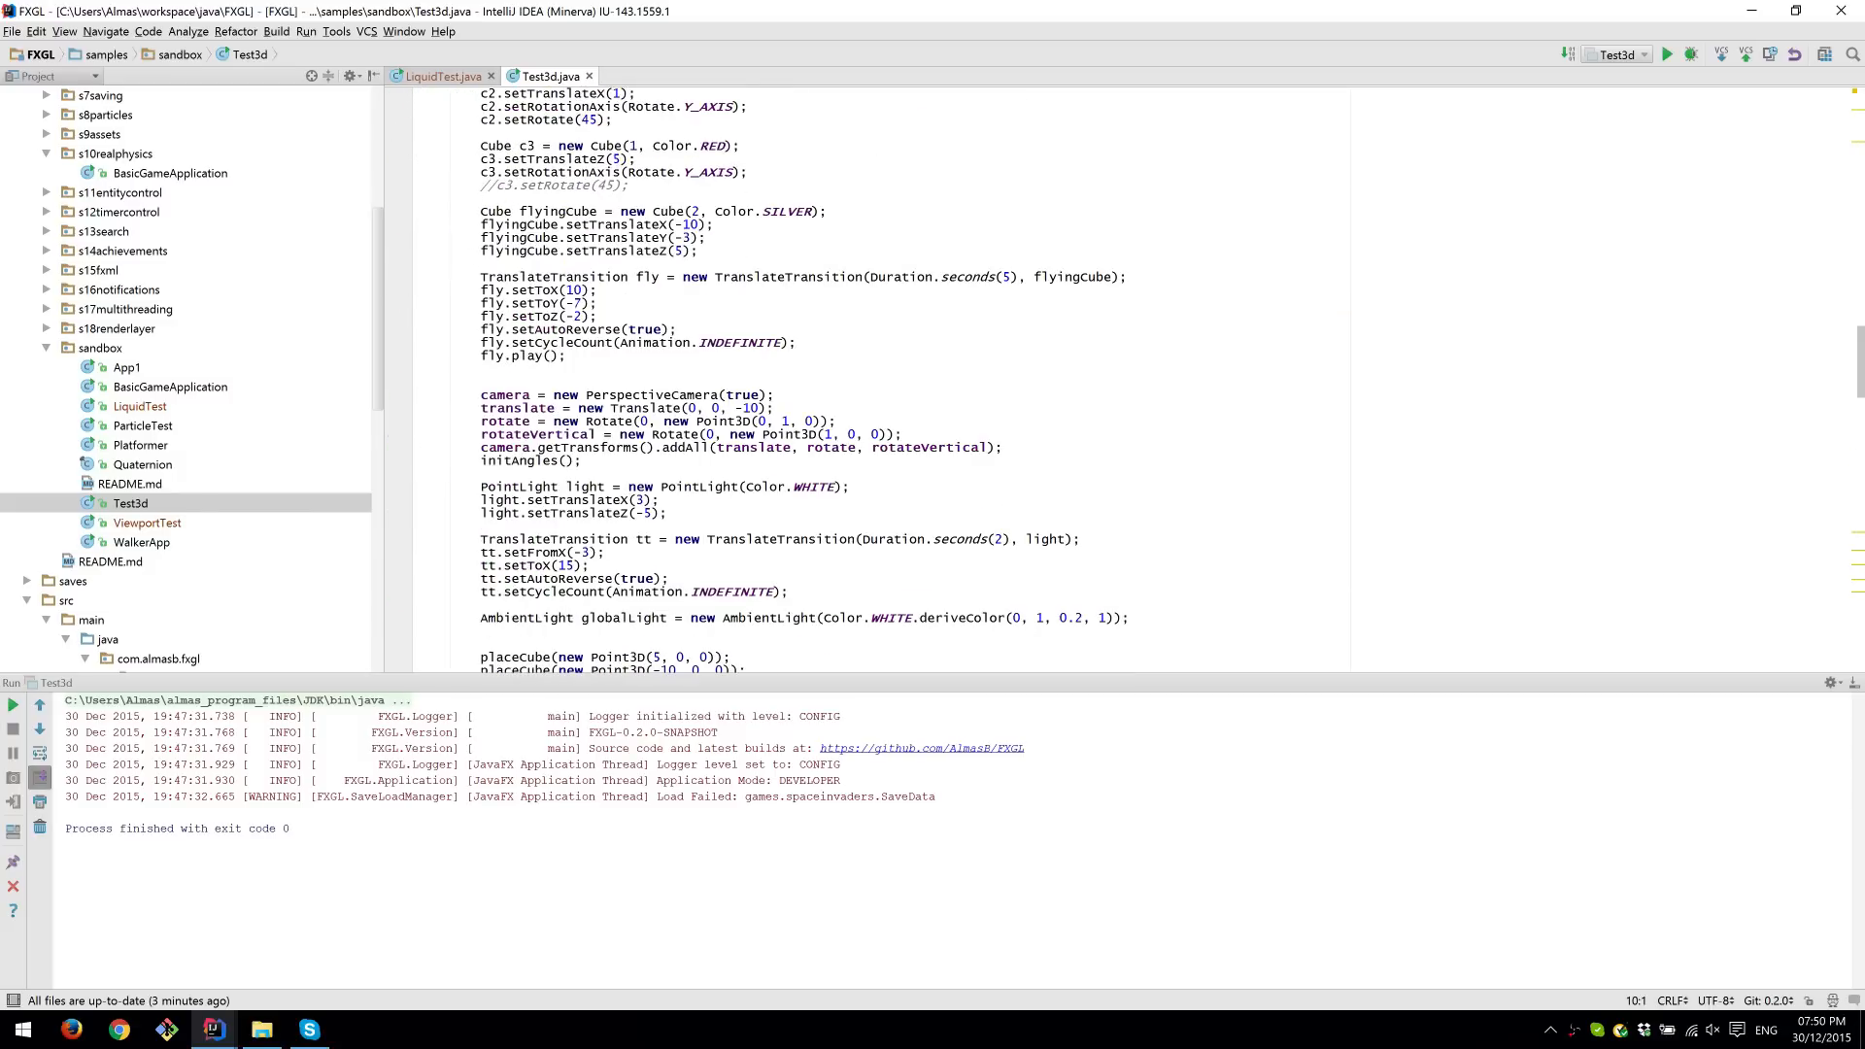